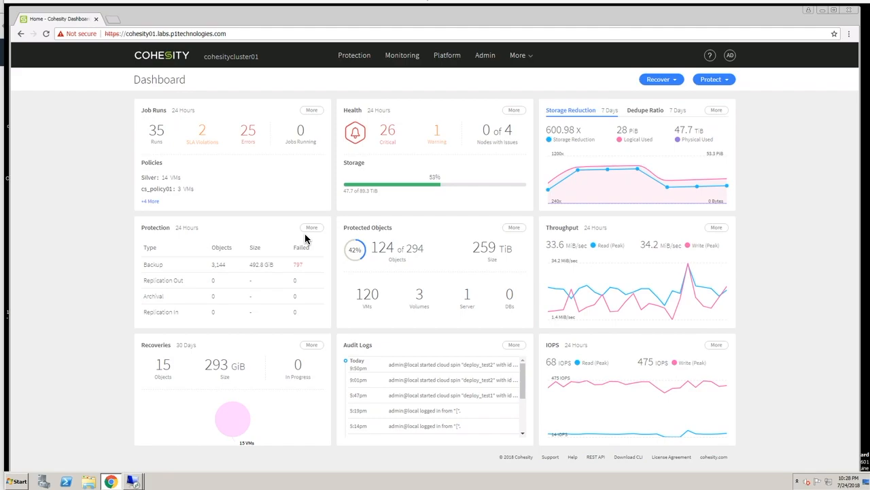
mouse_move(360, 72)
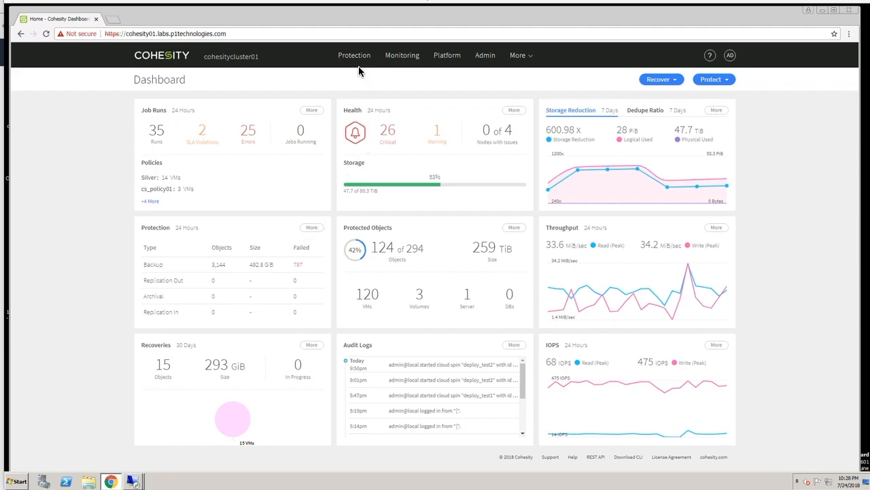
Step: Review policy cs_policy01's daily CloudSpin schedule, then return to the Policy Manager list
click(355, 55)
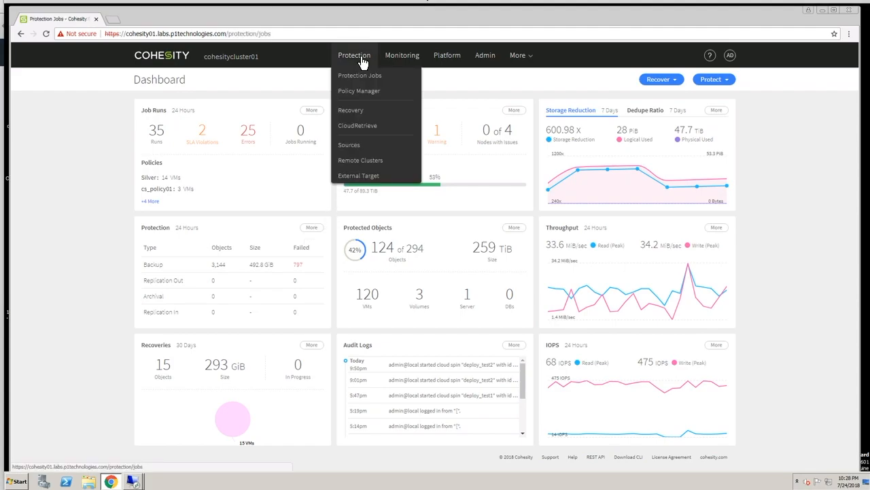
click(360, 75)
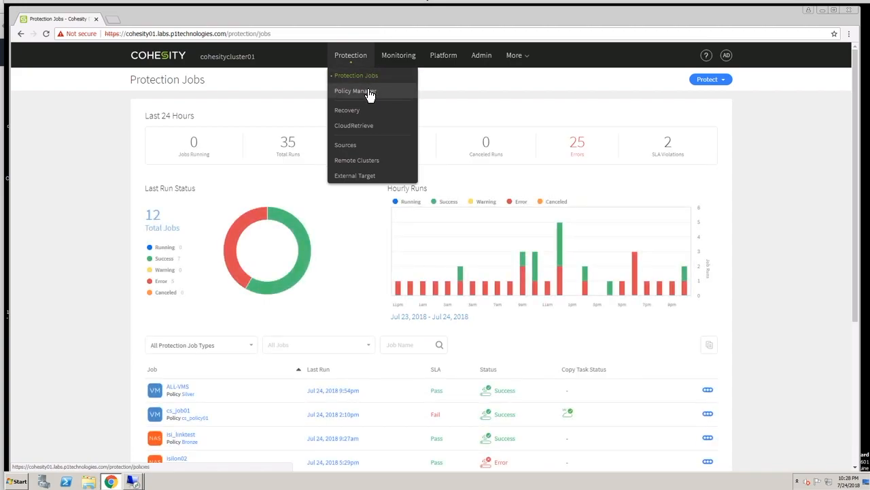
click(354, 90)
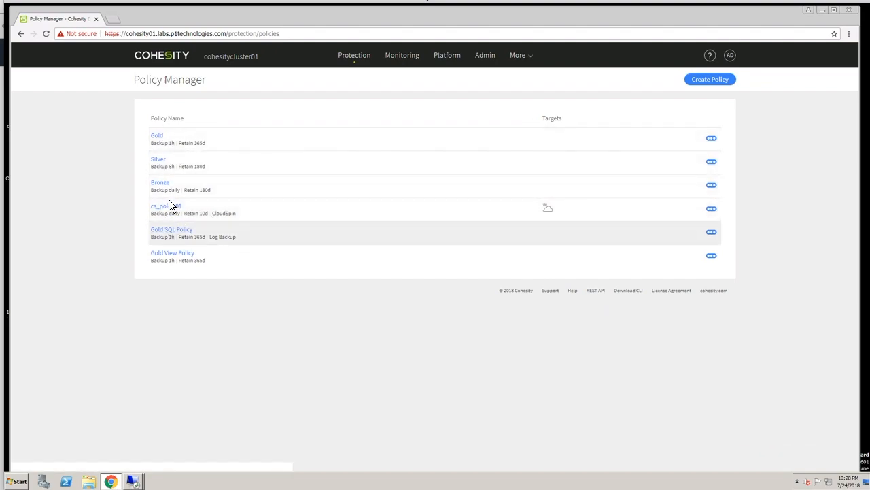
mouse_move(211, 226)
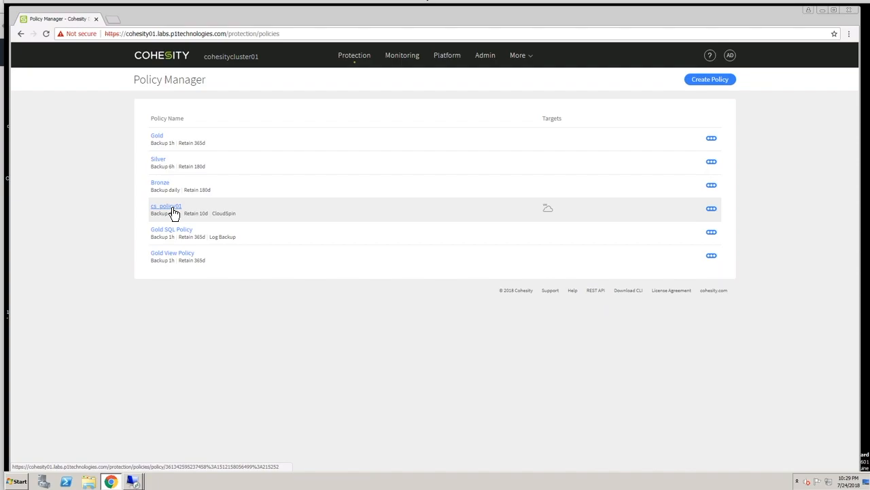
click(165, 206)
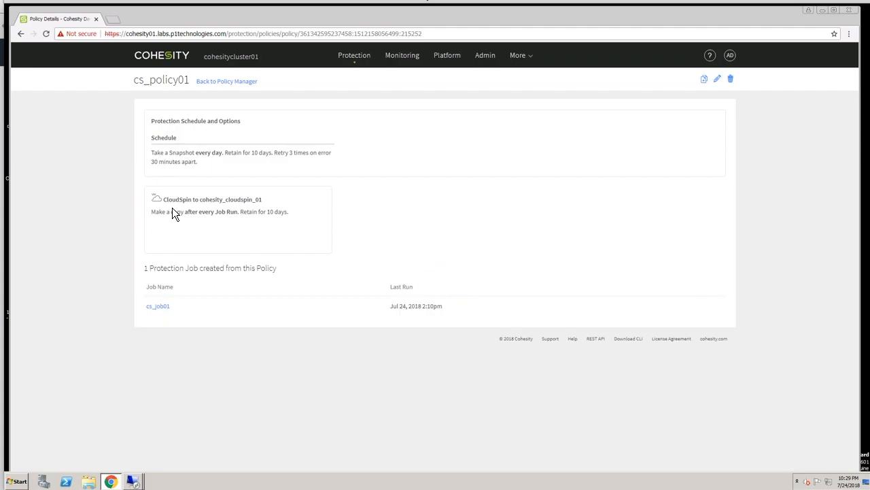
mouse_move(227, 81)
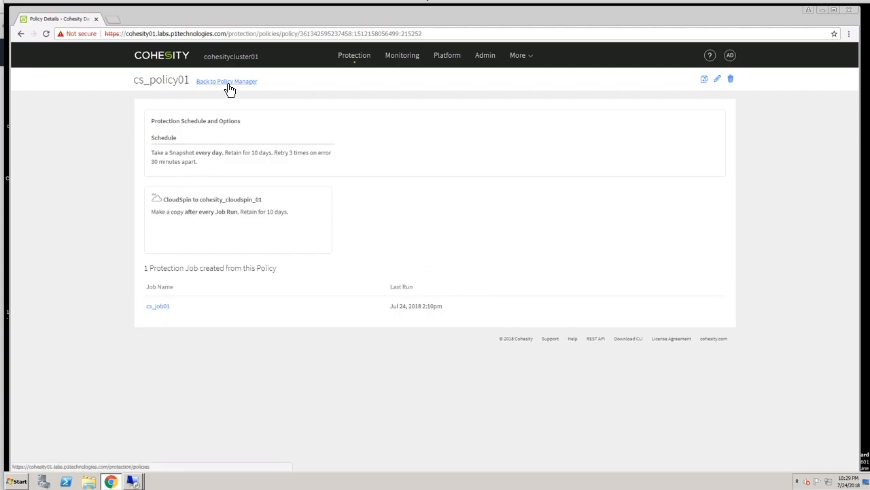
click(226, 81)
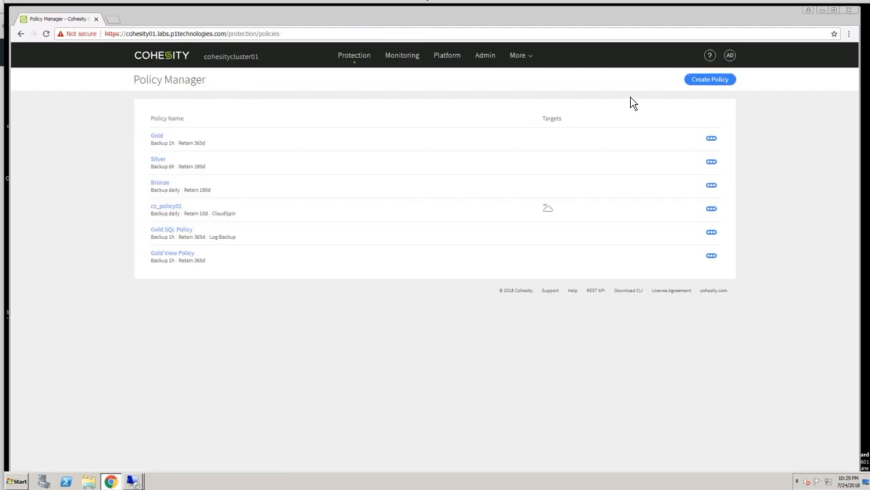
click(710, 79)
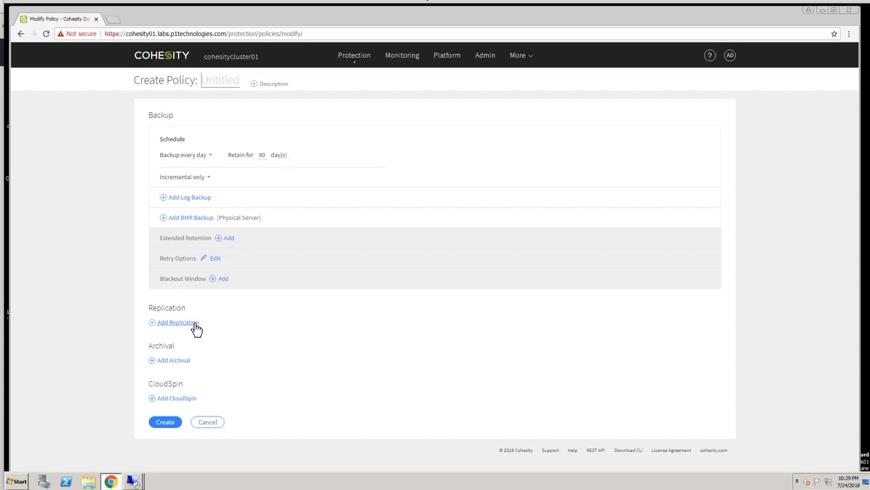
mouse_move(173, 360)
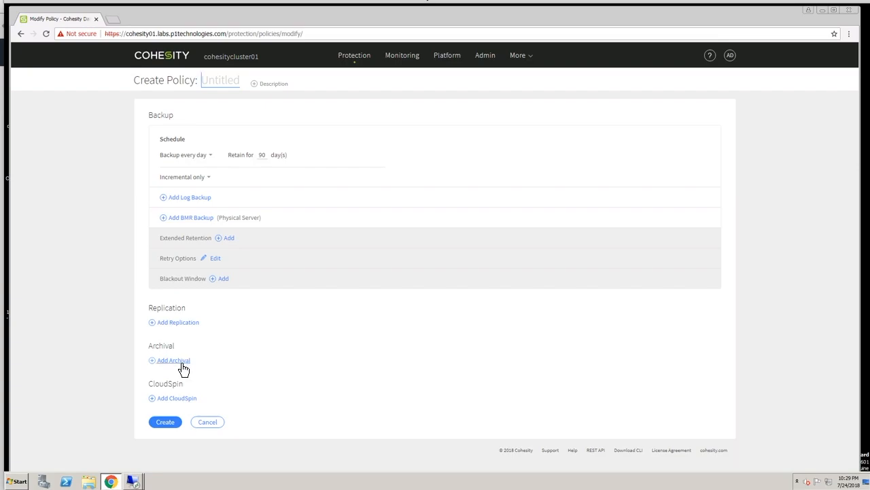
mouse_move(181, 400)
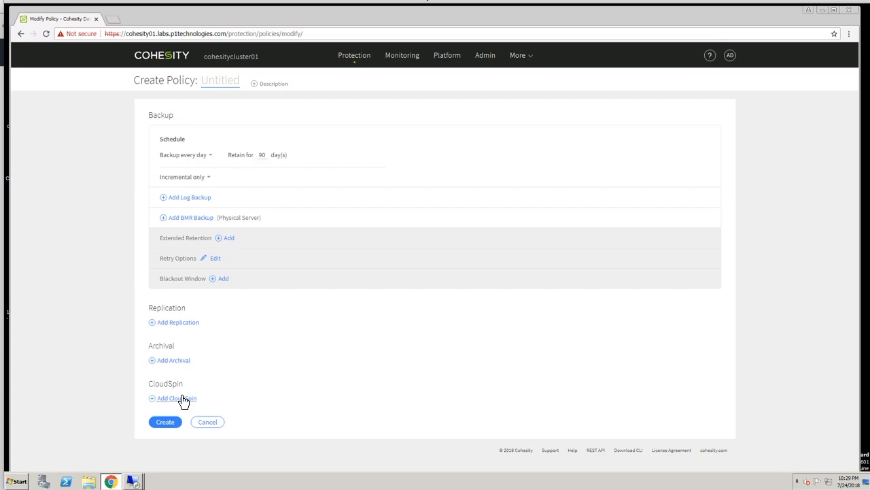
click(174, 398)
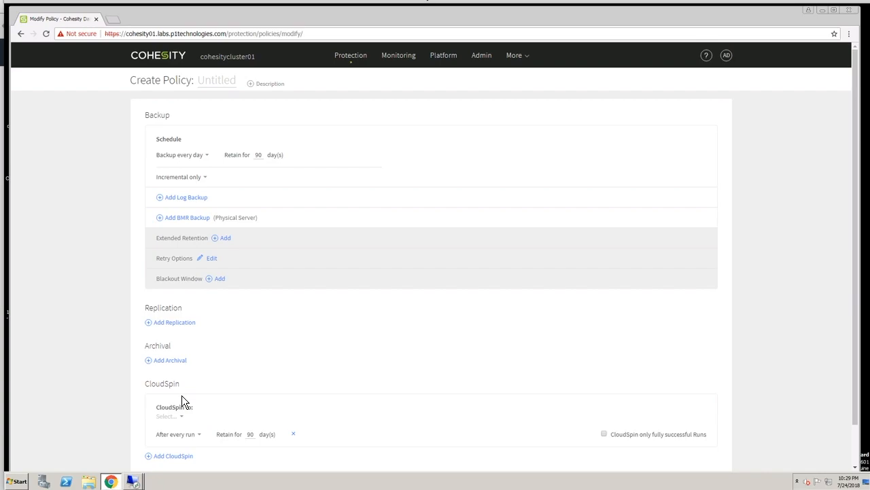
scroll(down, 3)
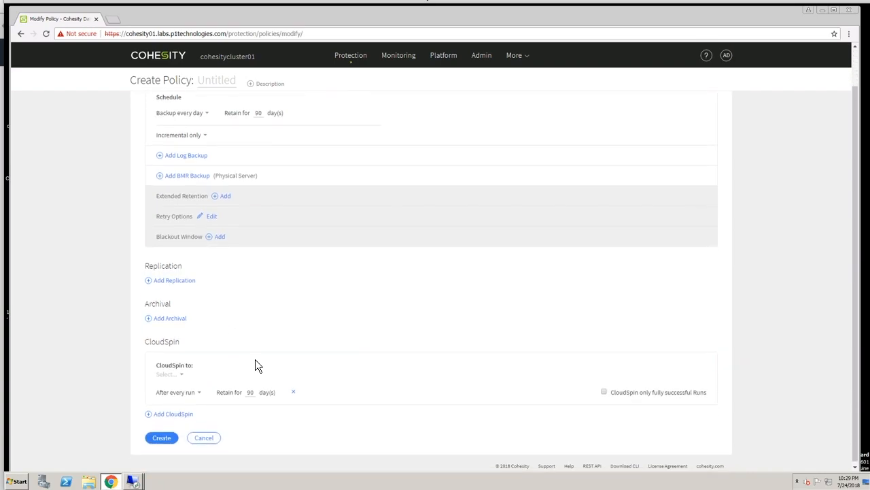
mouse_move(195, 395)
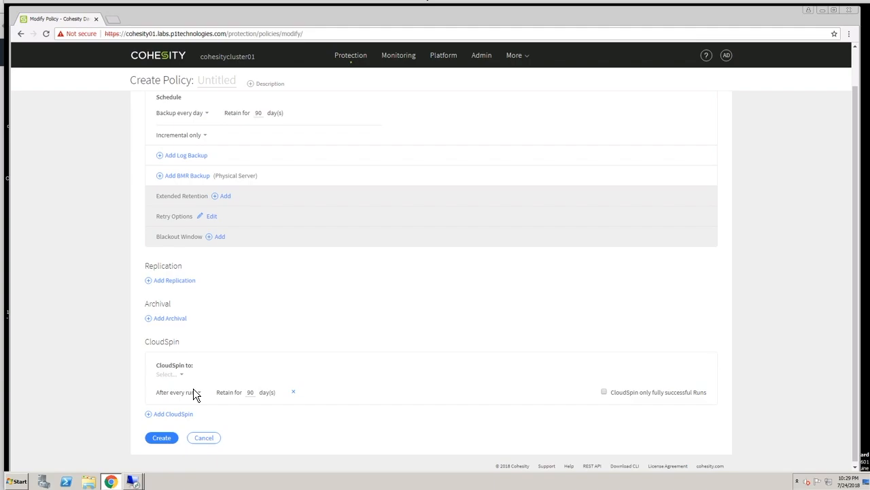
click(204, 438)
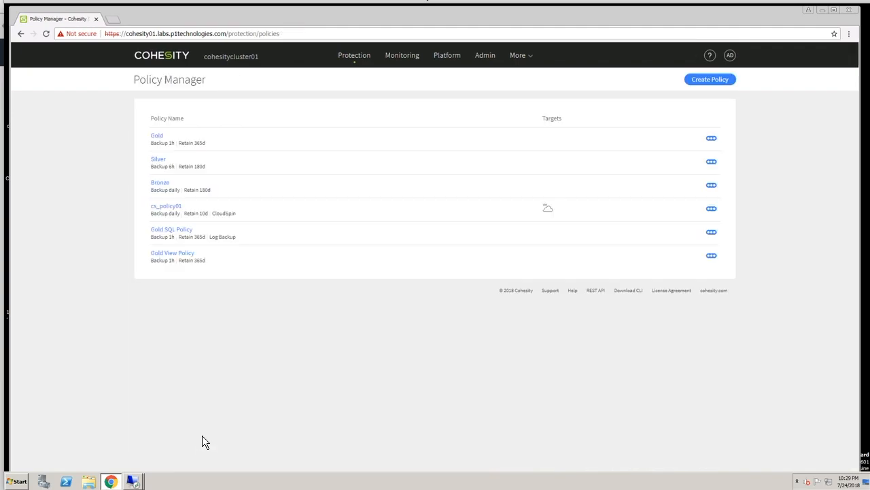
mouse_move(171, 210)
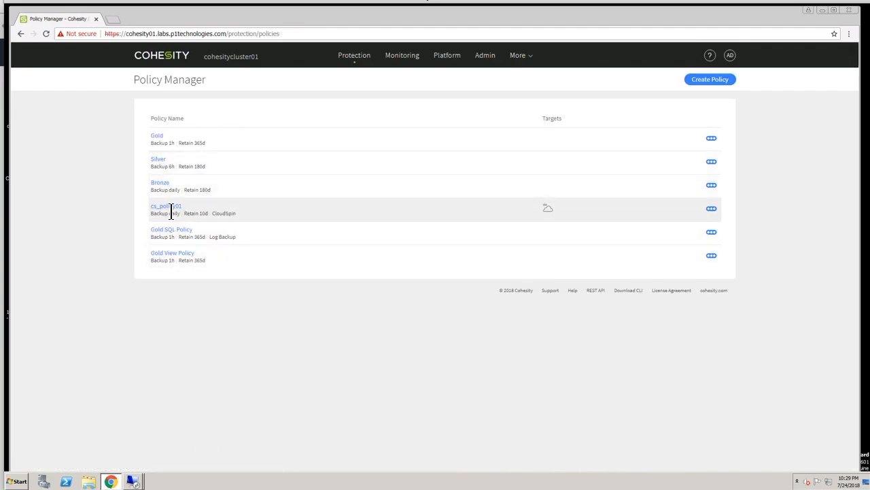
mouse_move(166, 206)
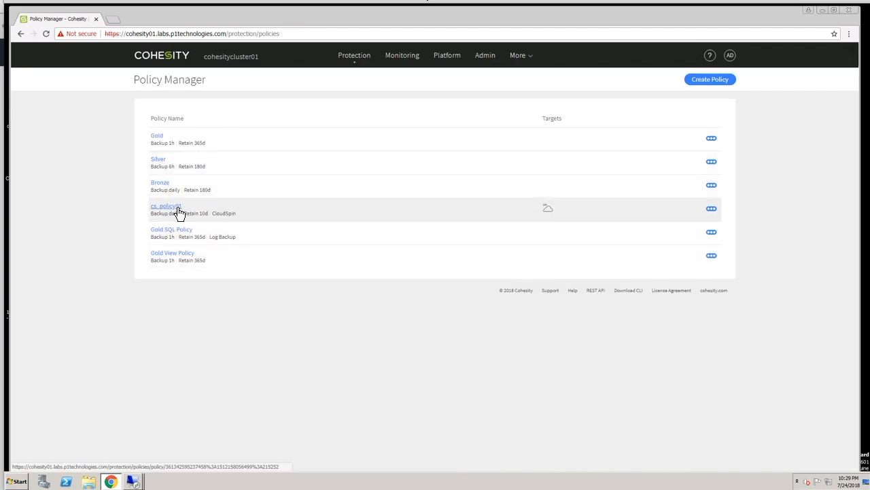
mouse_move(360, 75)
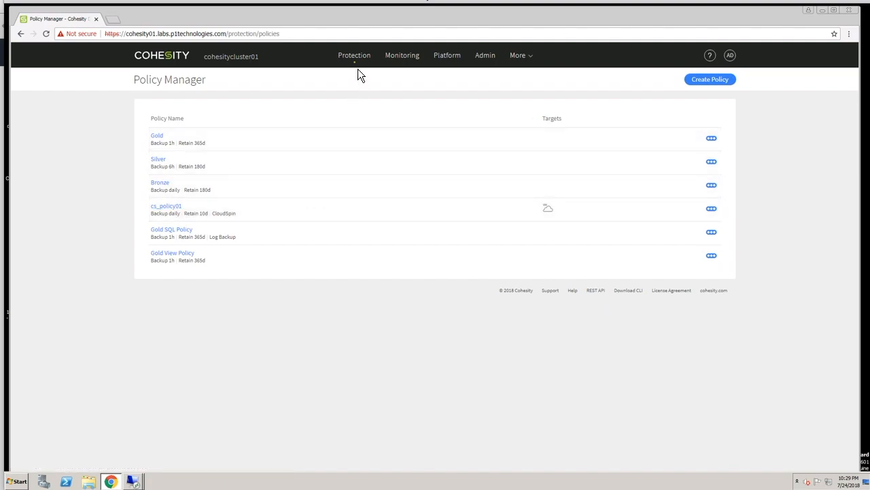
Step: Open job cs_job01 from Protection Jobs and show its run history
click(353, 55)
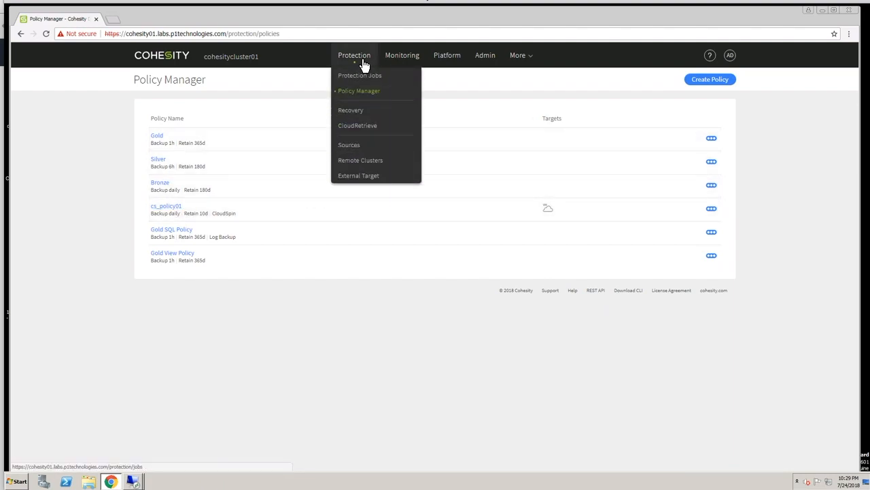
click(360, 74)
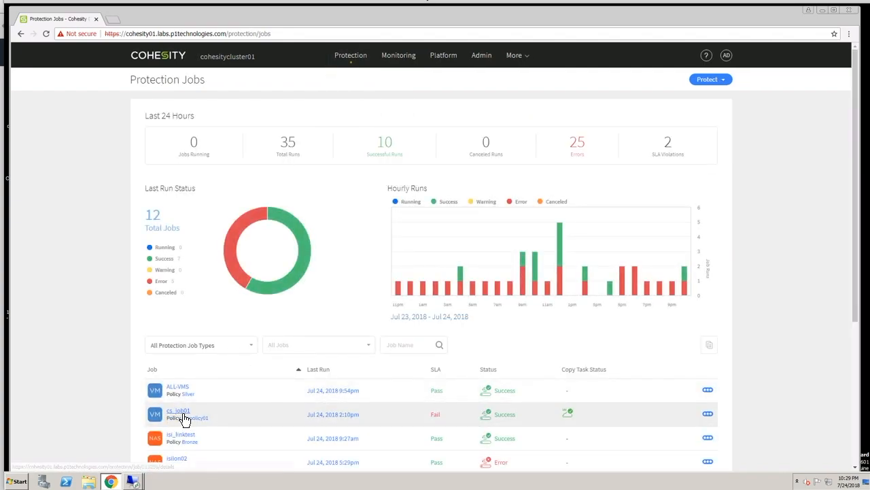
mouse_move(195, 417)
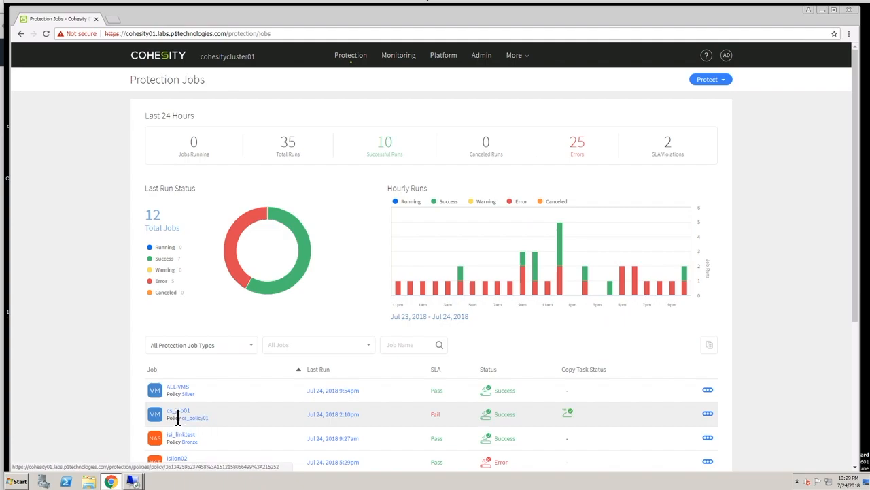
click(178, 411)
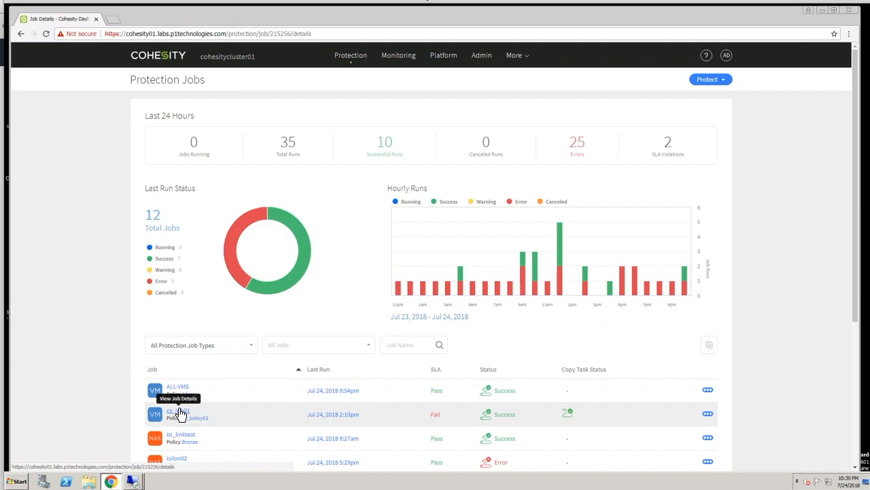
click(177, 398)
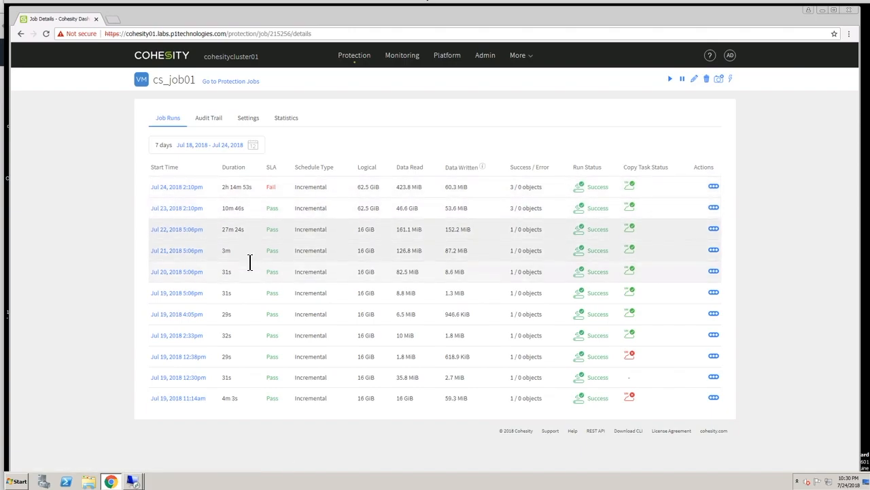
mouse_move(333, 255)
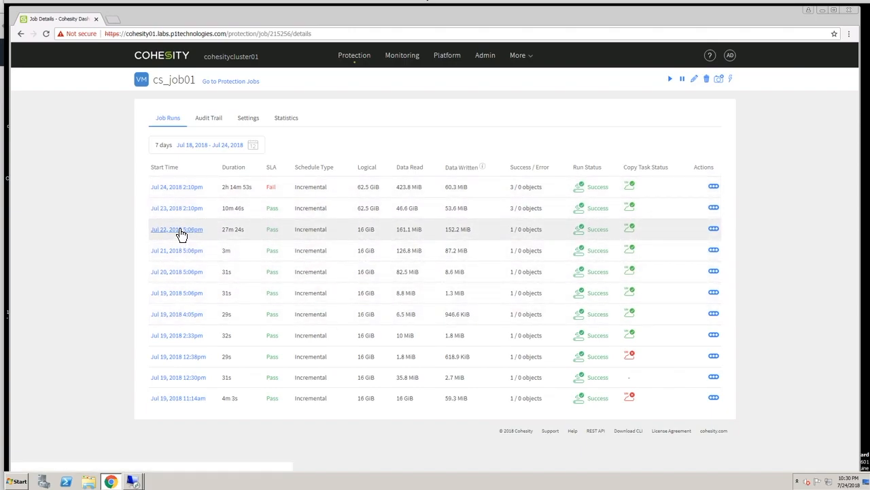
mouse_move(181, 211)
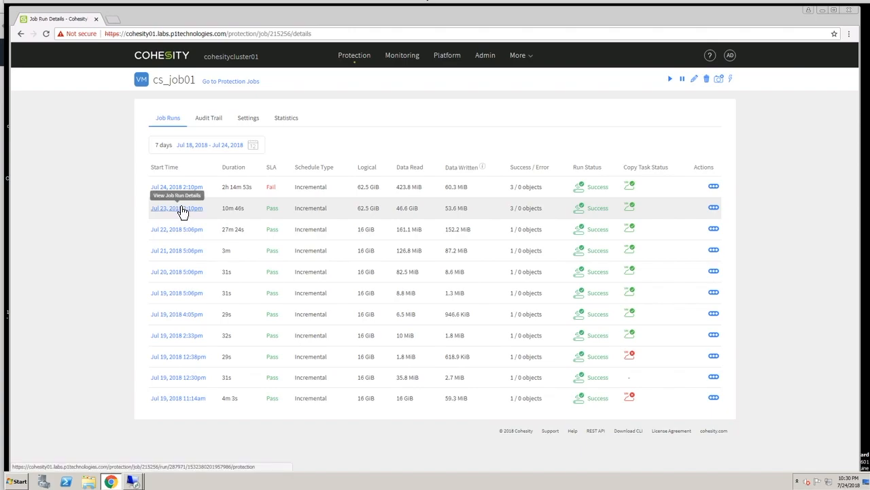
Step: Open the Jul 23, 2018 2:10pm run and show its CloudSpin task results
click(177, 208)
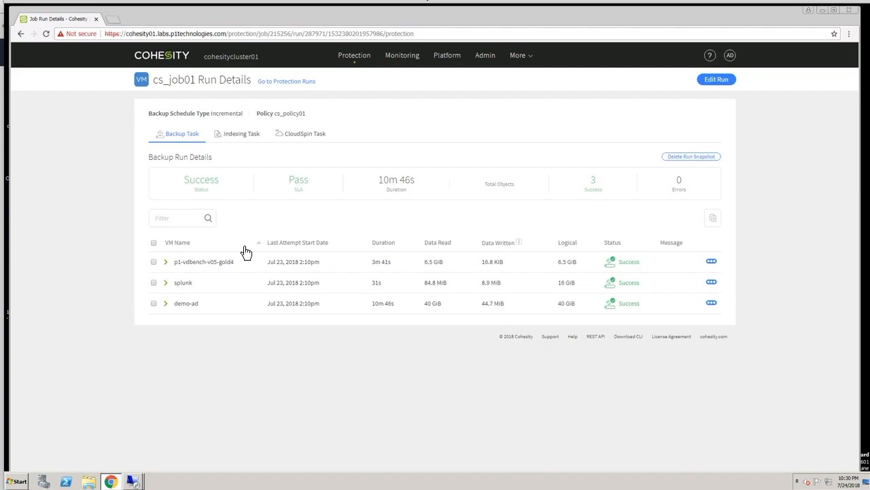
mouse_move(322, 134)
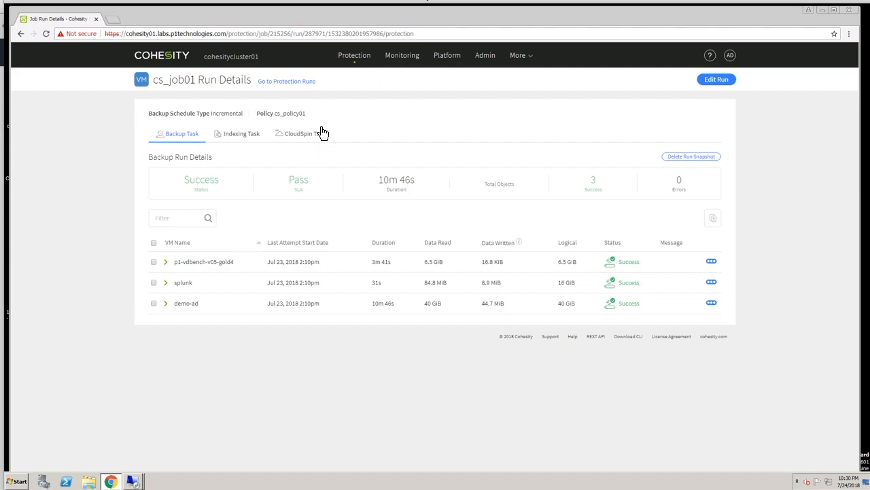
click(300, 133)
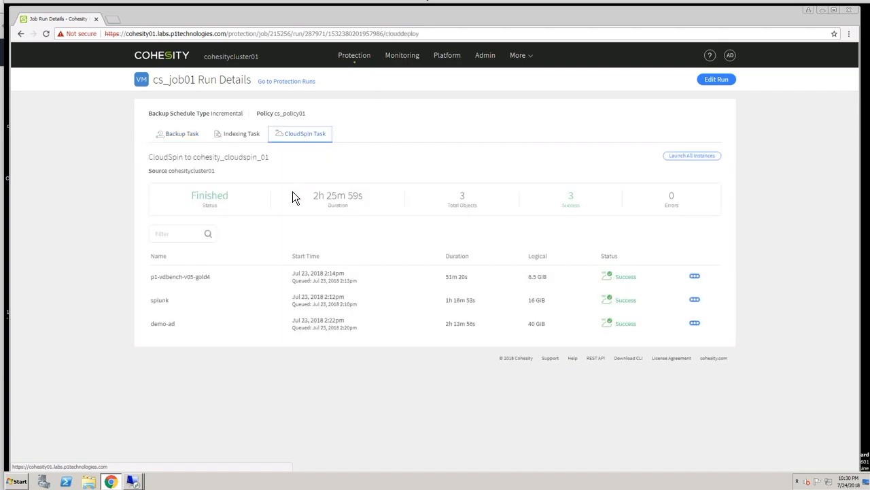
mouse_move(218, 307)
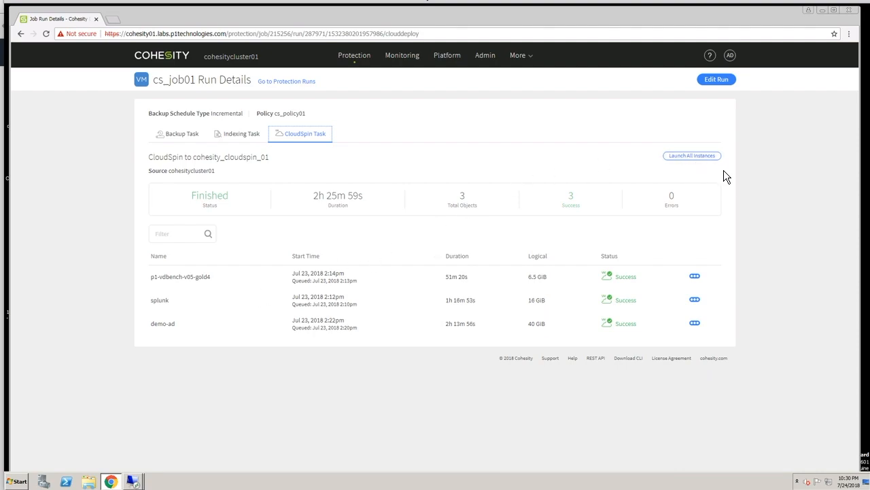
mouse_move(702, 172)
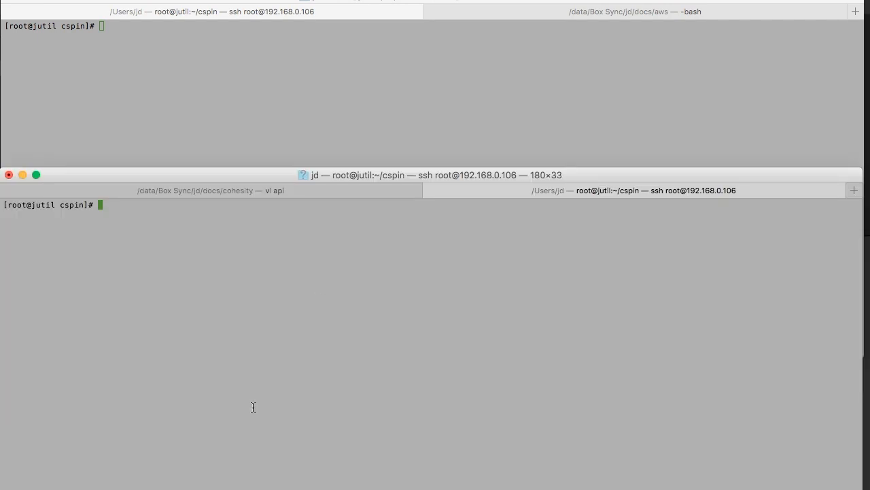
Step: View jobdetails.bash, then run it and select run ID 287971 in the listing
text(cat)
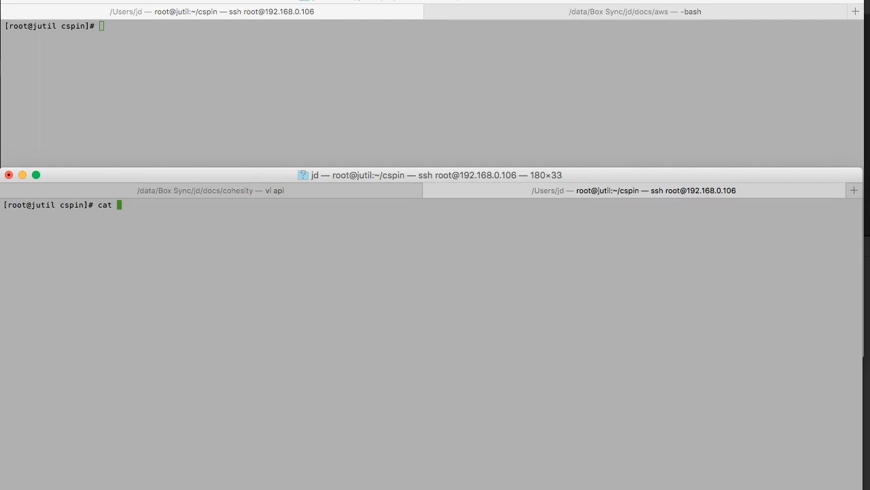
text(jobdetails.bash)
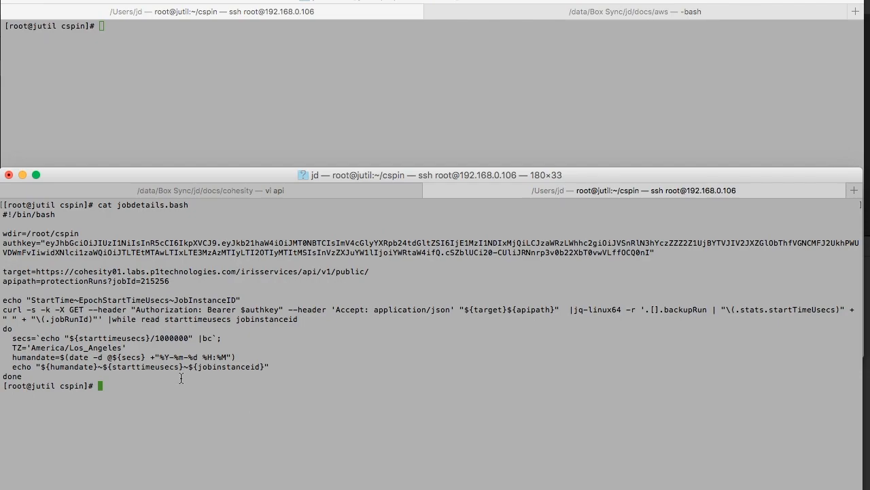
double_click(181, 272)
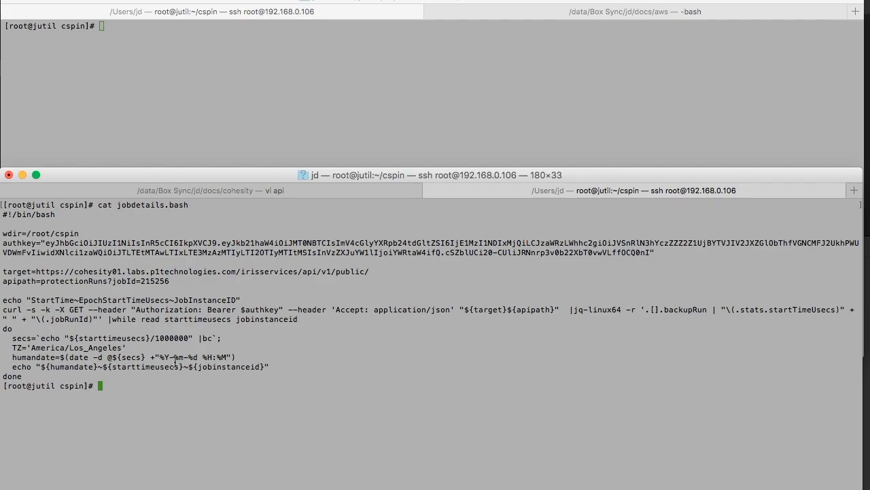
text(./jobdetails.bash)
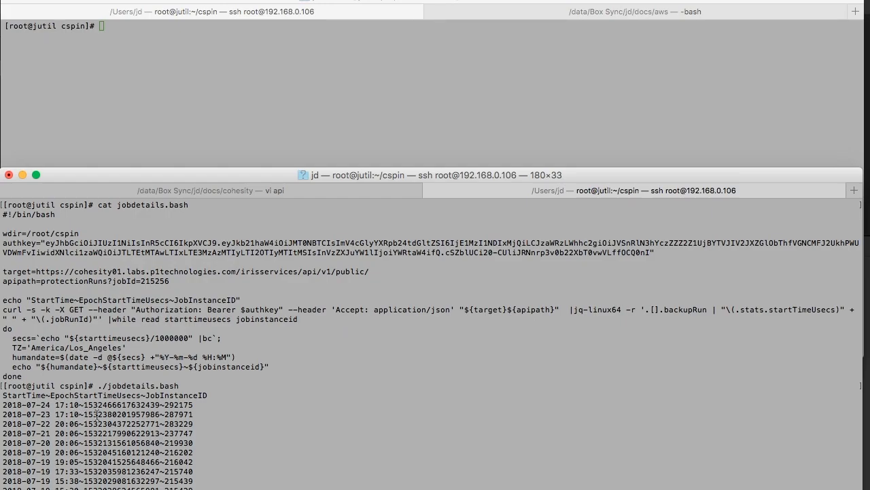
double_click(121, 413)
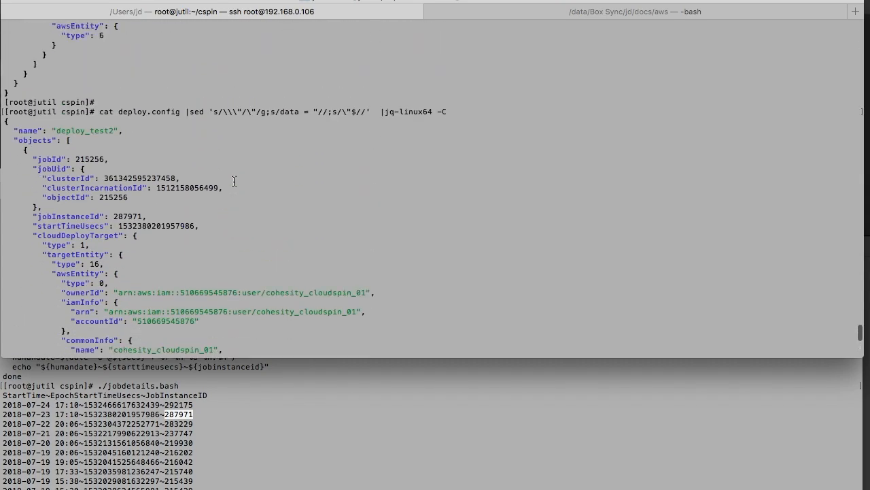
scroll(down, 3)
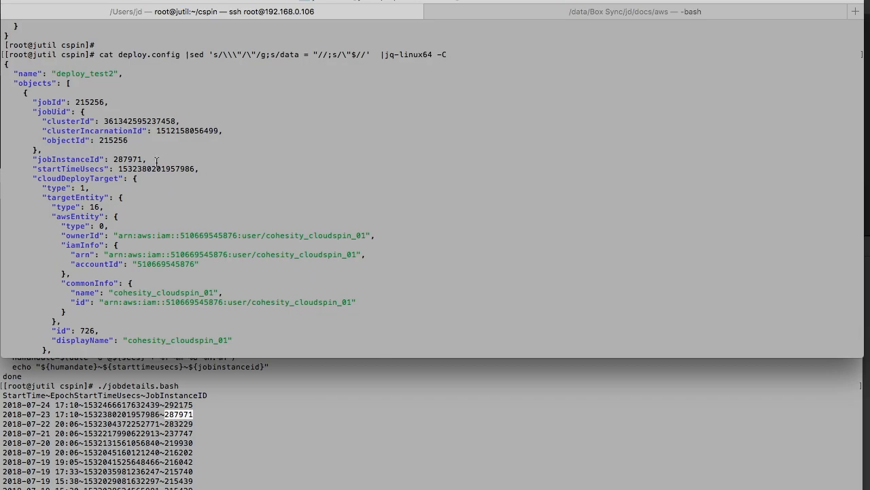
double_click(127, 159)
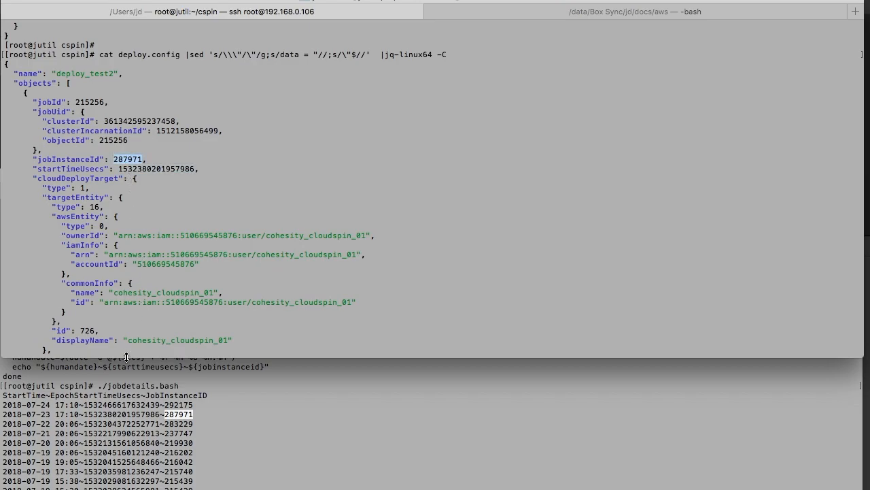
mouse_move(114, 429)
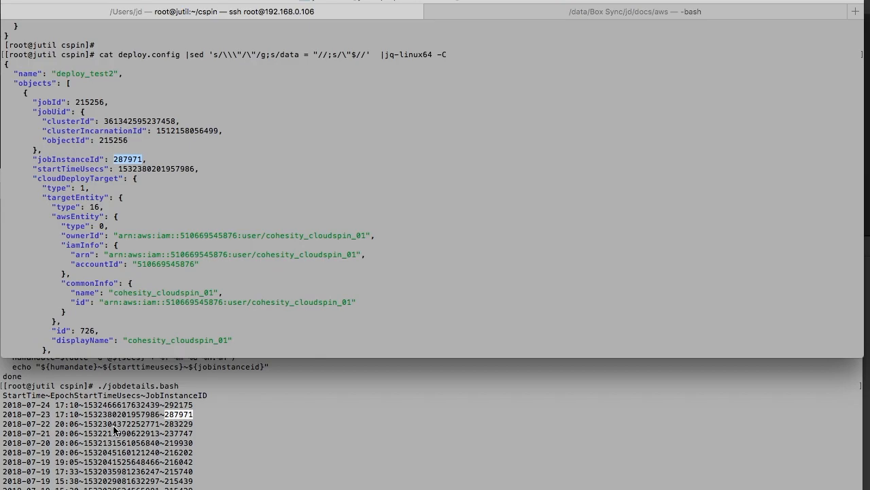
mouse_move(87, 420)
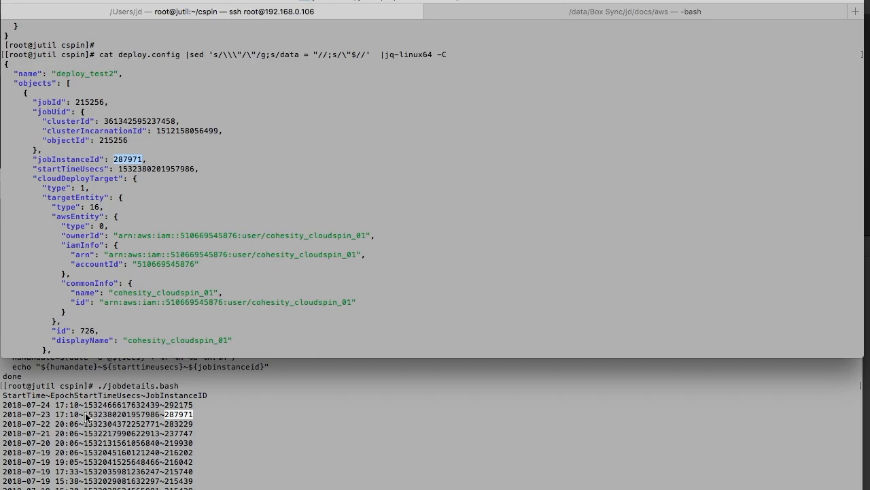
mouse_move(112, 98)
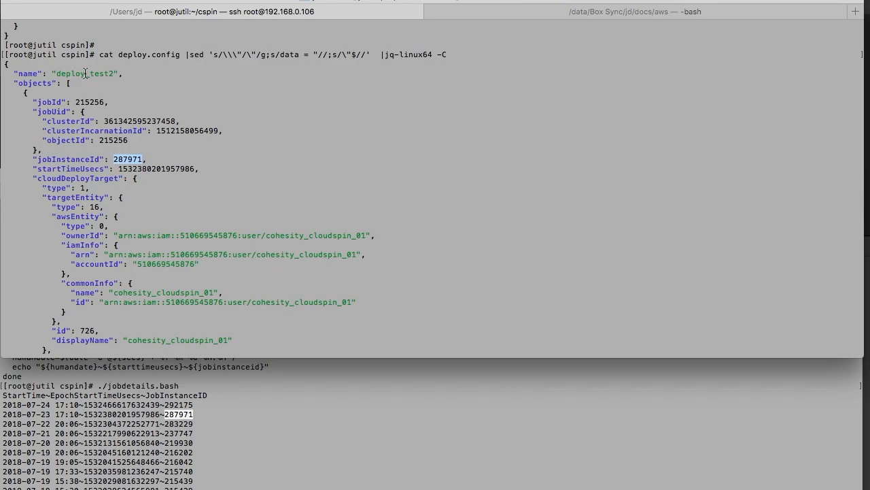
scroll(down, 3)
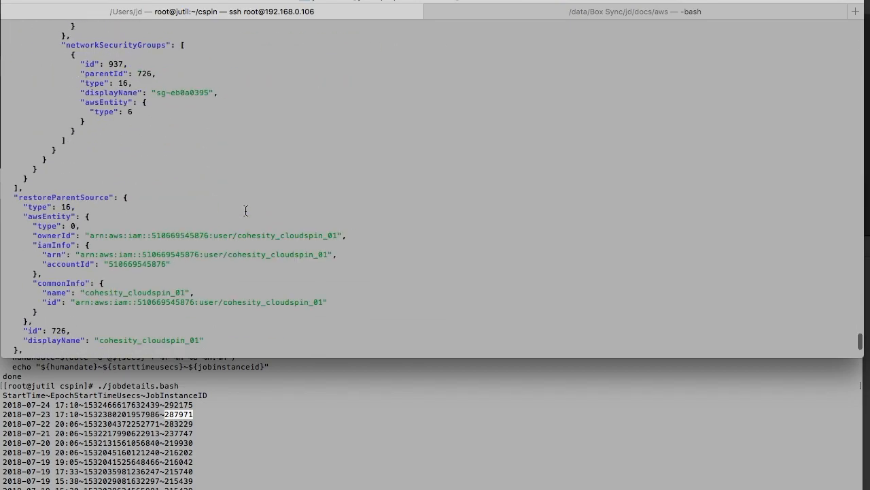
scroll(down, 3)
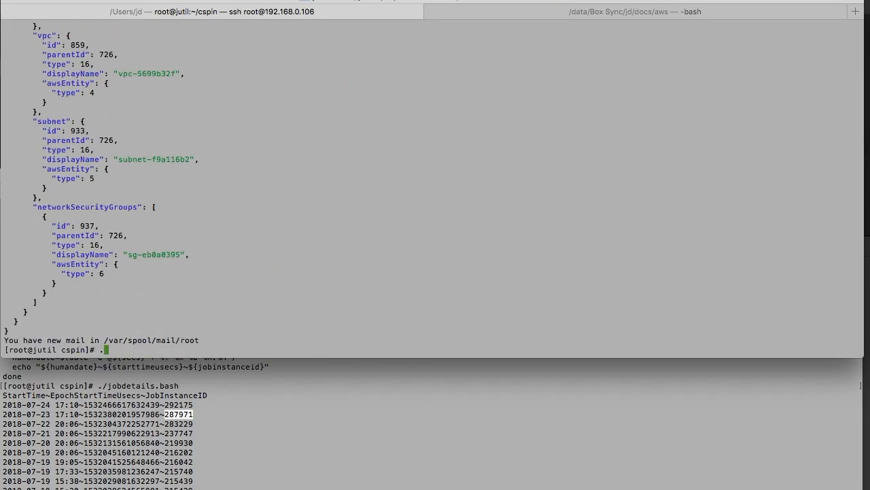
text(./update_config.bash)
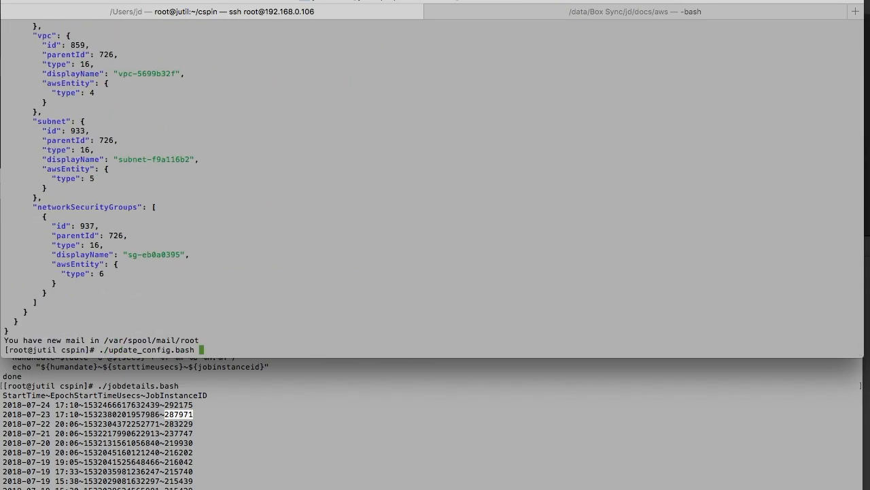
mouse_move(192, 411)
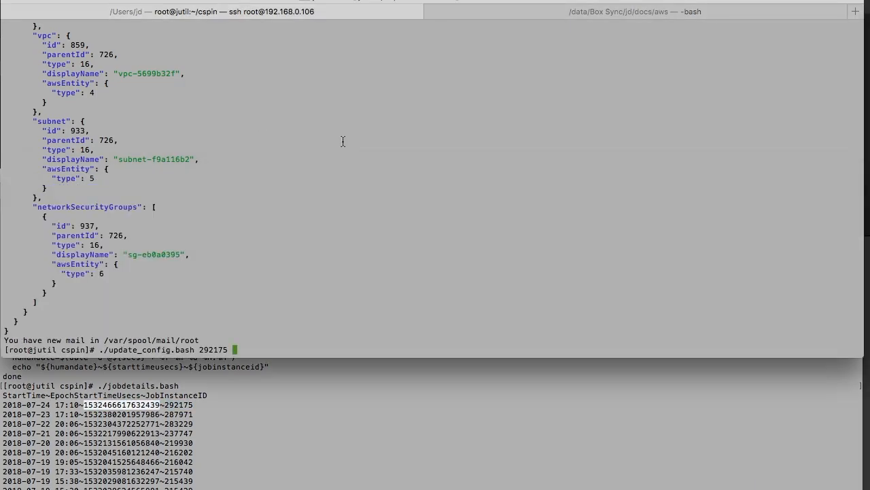
text(1532466617632439)
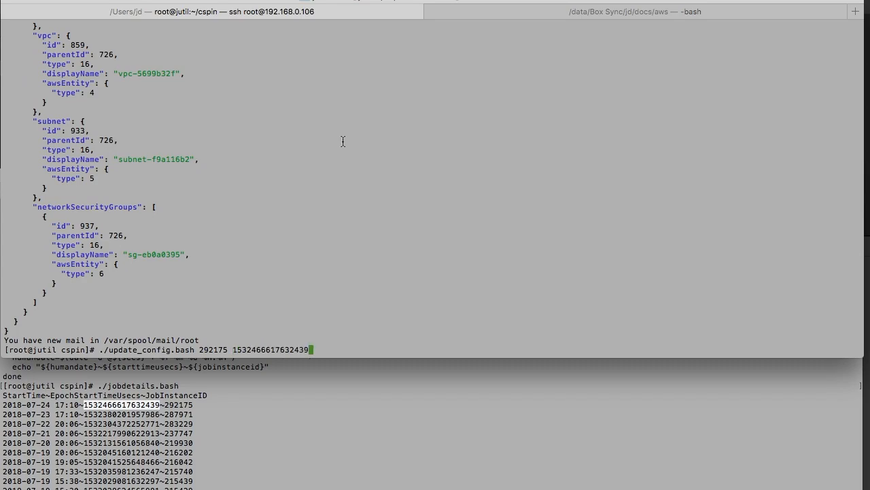
key(Return)
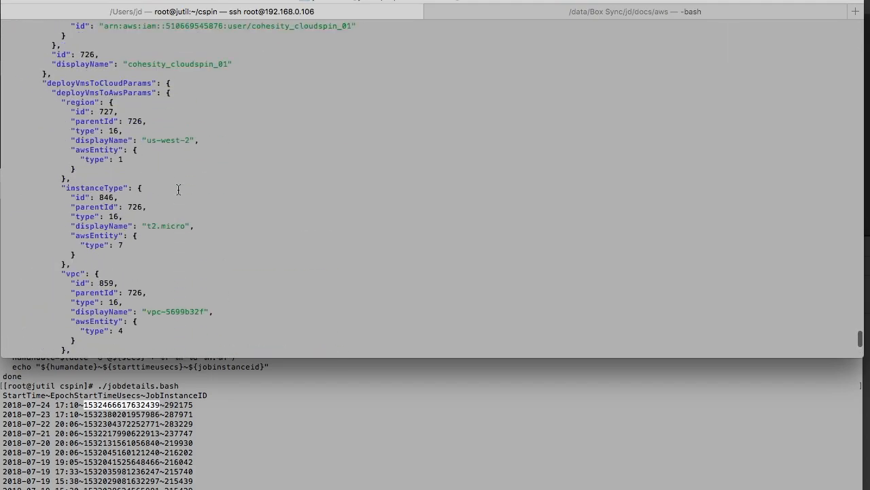
key(Return)
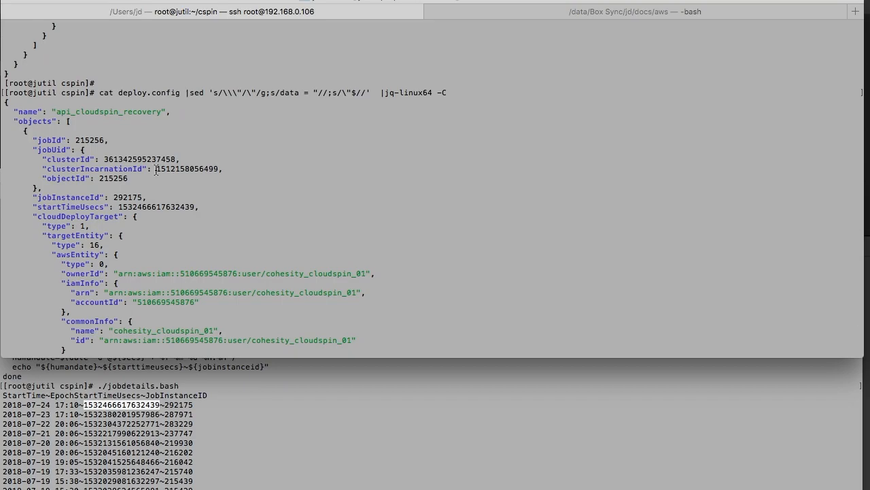
double_click(128, 197)
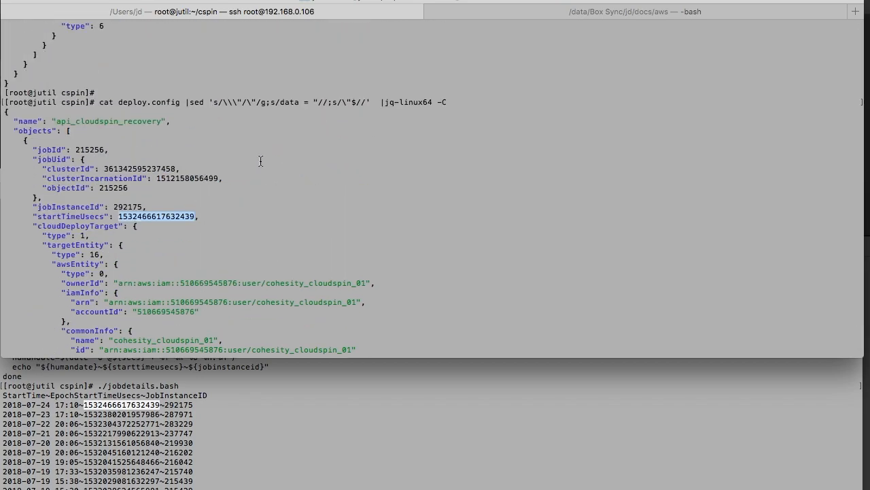
mouse_move(390, 102)
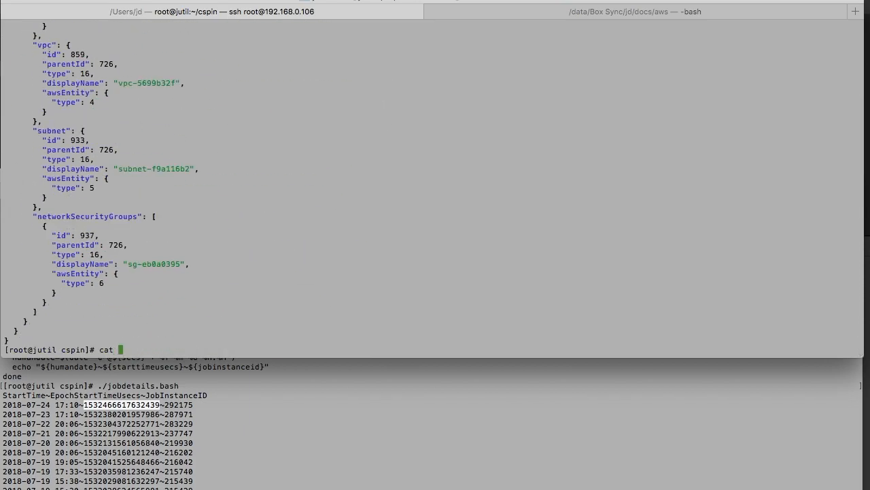
Step: Inspect deploy.config and deploy.bash's API POST script, then run ./deploy.bash
text(deploy.config)
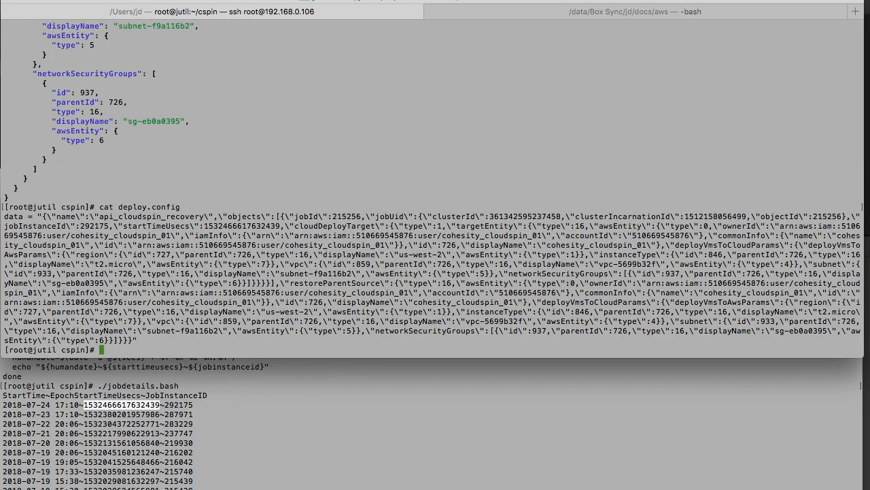
mouse_move(144, 335)
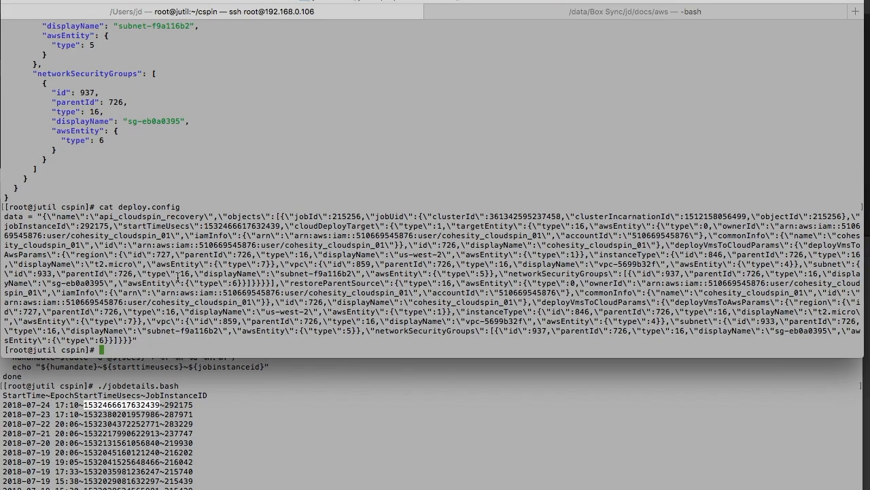
text(cat d)
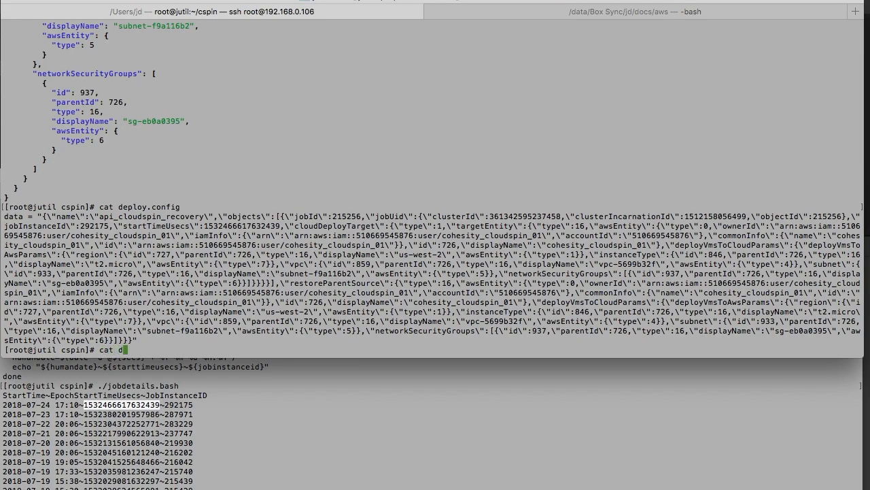
text(eploy.bash)
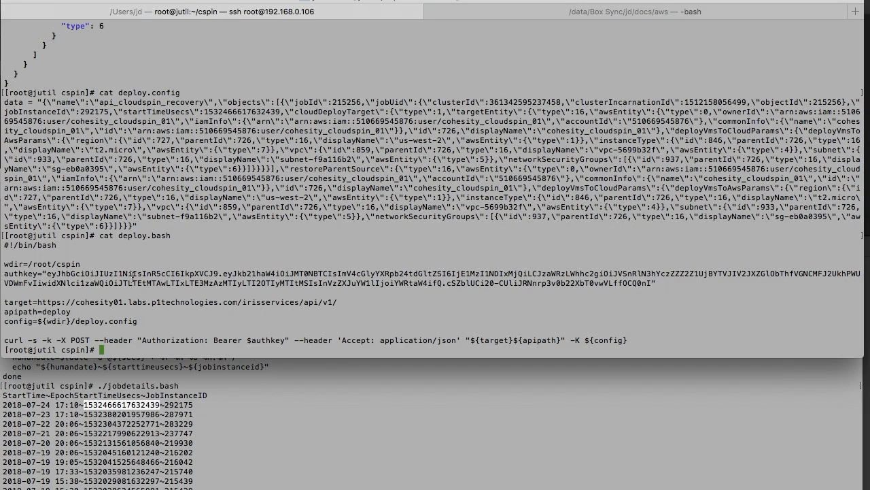
double_click(181, 302)
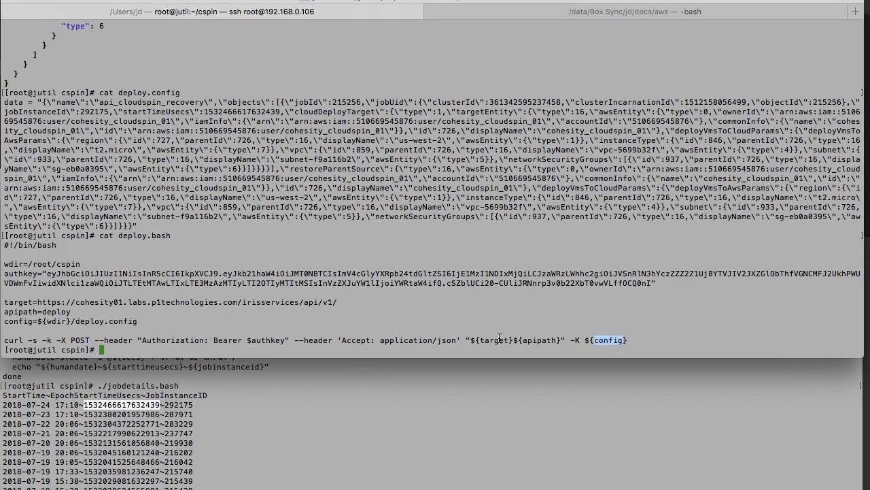
double_click(105, 320)
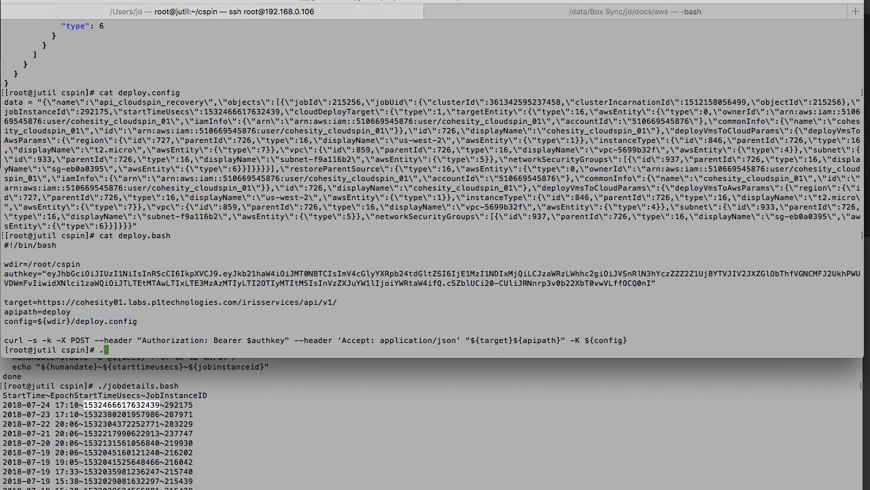
text(/deploy.bash)
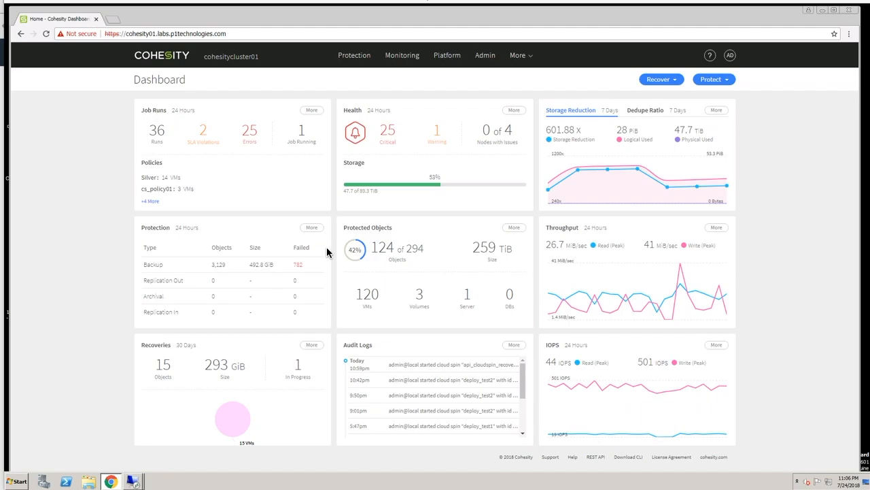
mouse_move(520, 59)
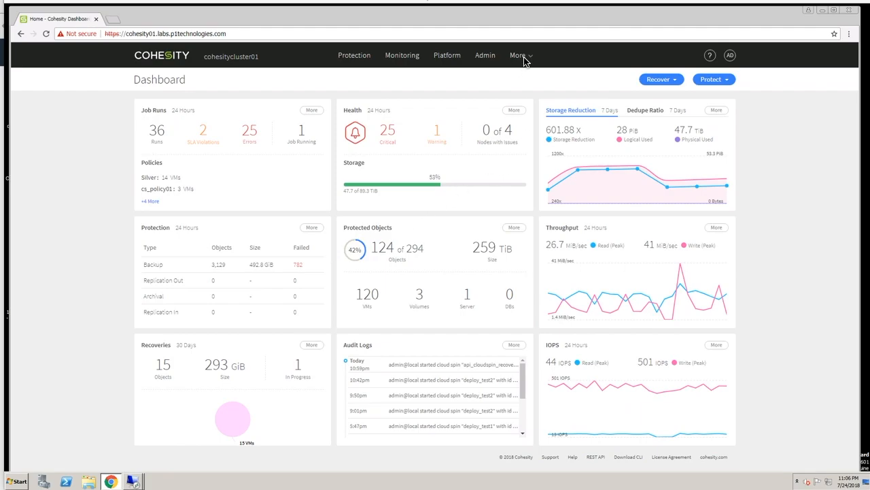
Step: Open the running api_cloudspin_recovery clone task from the Test & Dev list
click(518, 75)
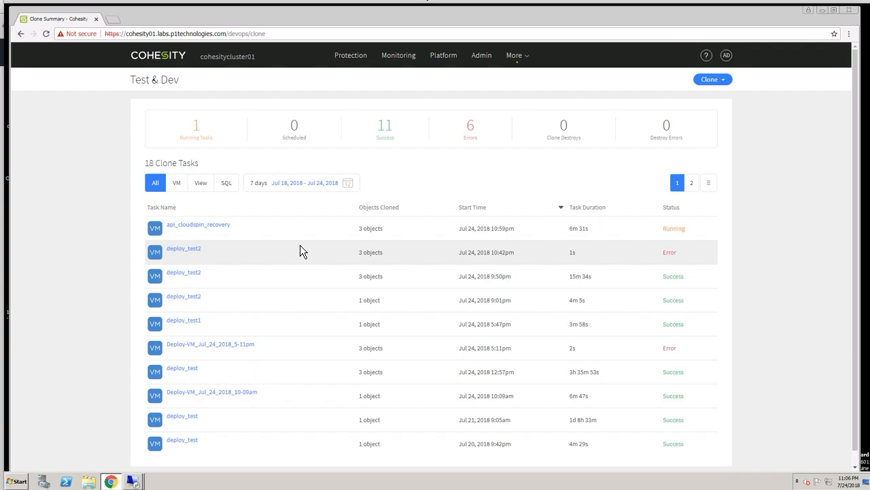
mouse_move(198, 225)
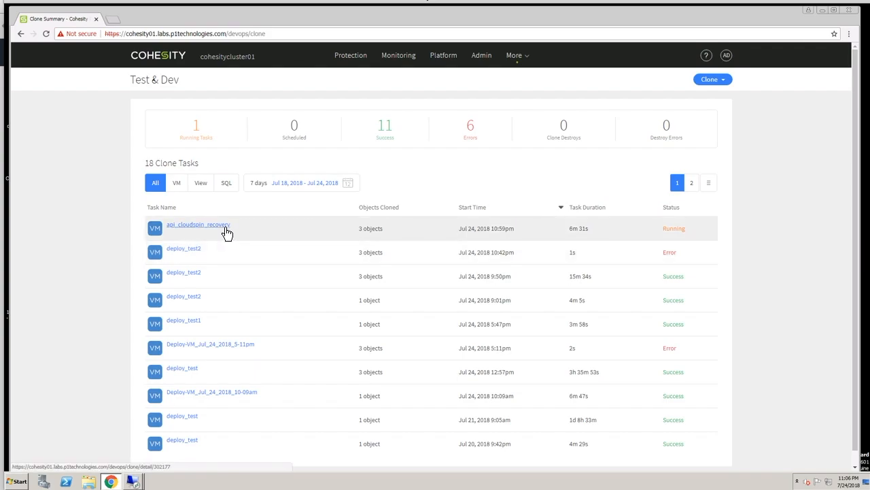
click(197, 224)
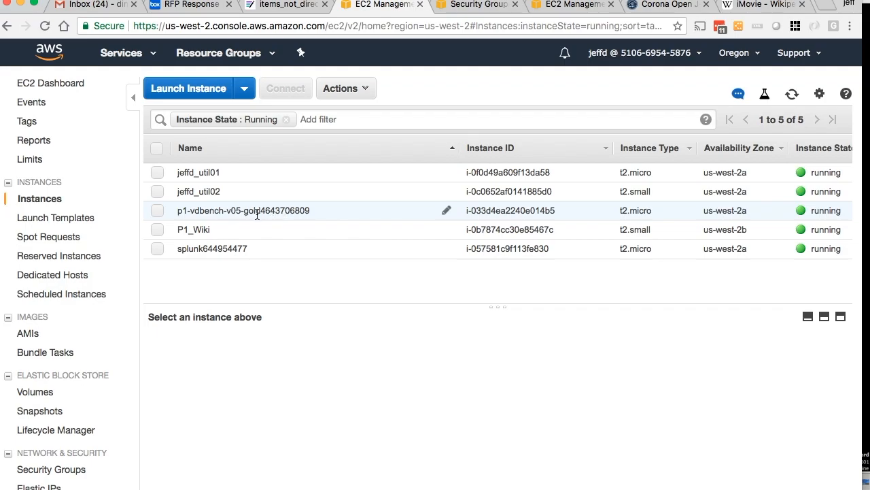
mouse_move(252, 248)
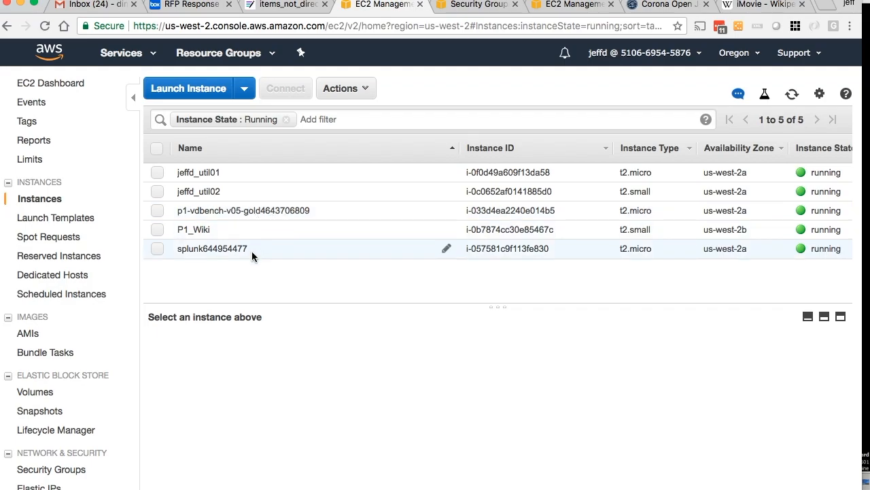
mouse_move(286, 246)
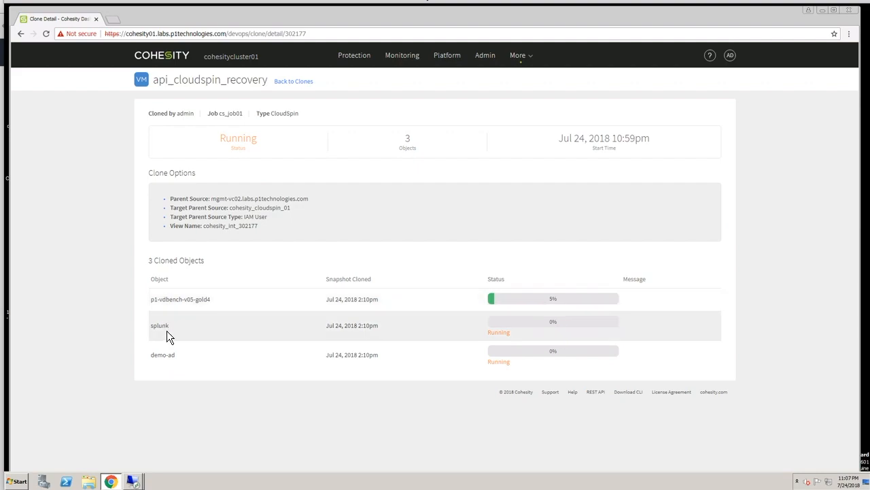
mouse_move(169, 354)
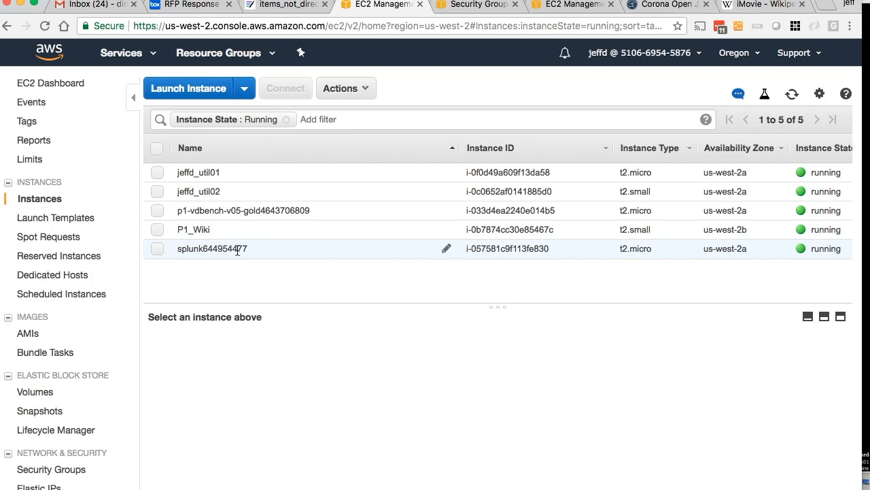
scroll(right, 3)
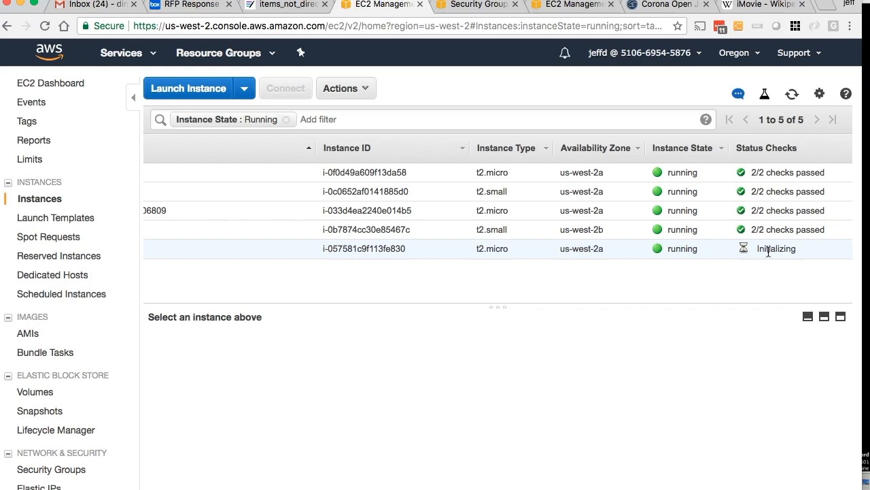
mouse_move(766, 250)
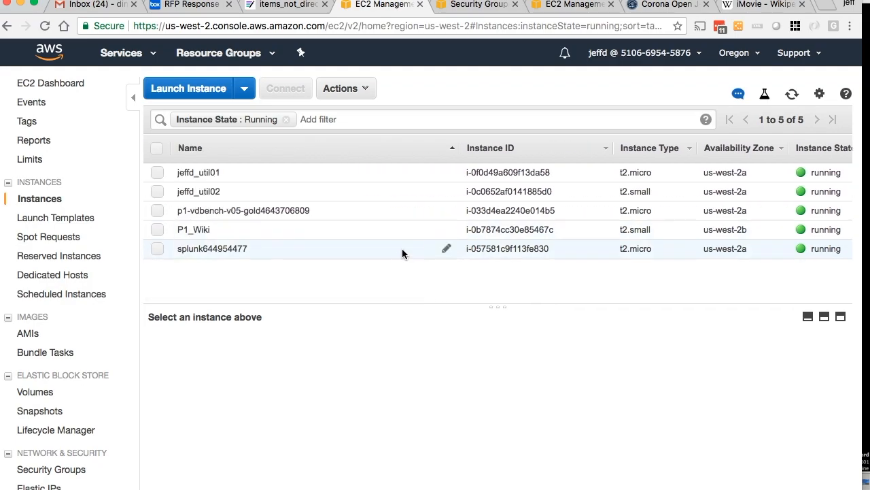
mouse_move(285, 263)
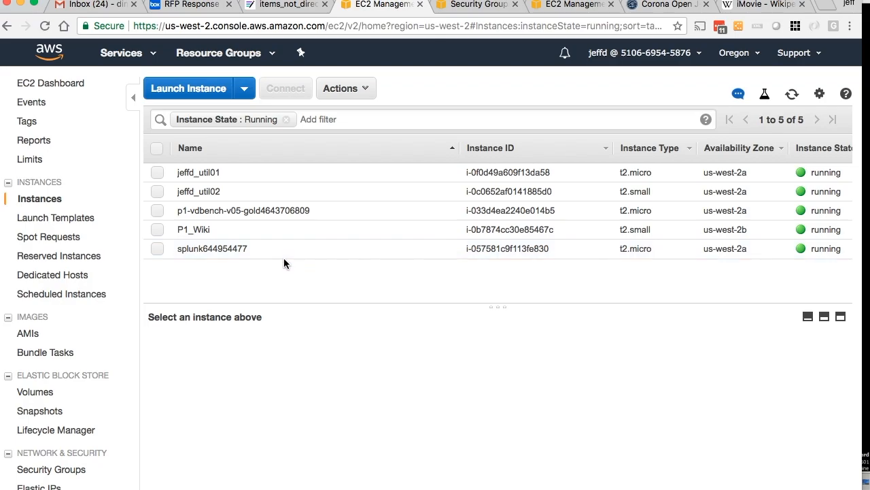
mouse_move(308, 249)
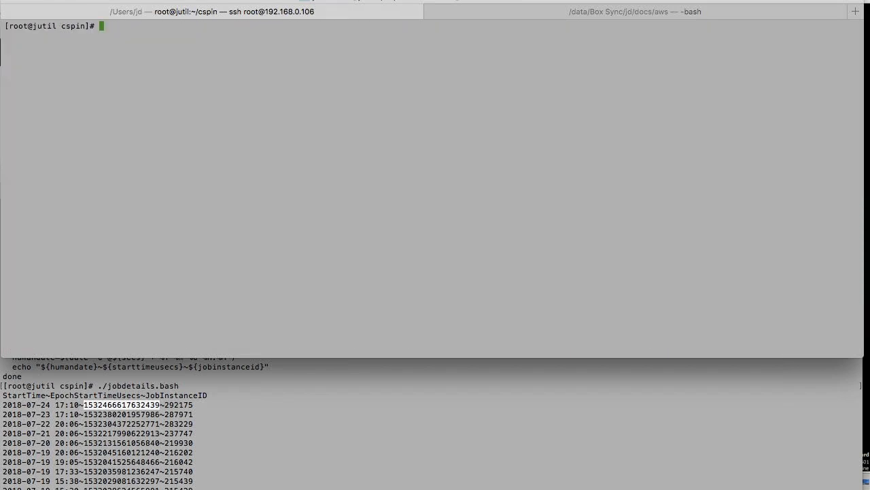
Step: Pipe deploy.config through sed and jq, highlighting the us-west-2 region and reviewing network settings
text(cat deploy.config |sed 's/\\\"/\"/g;s/data = "//;s/\"$//'  |jq-linux64 -C)
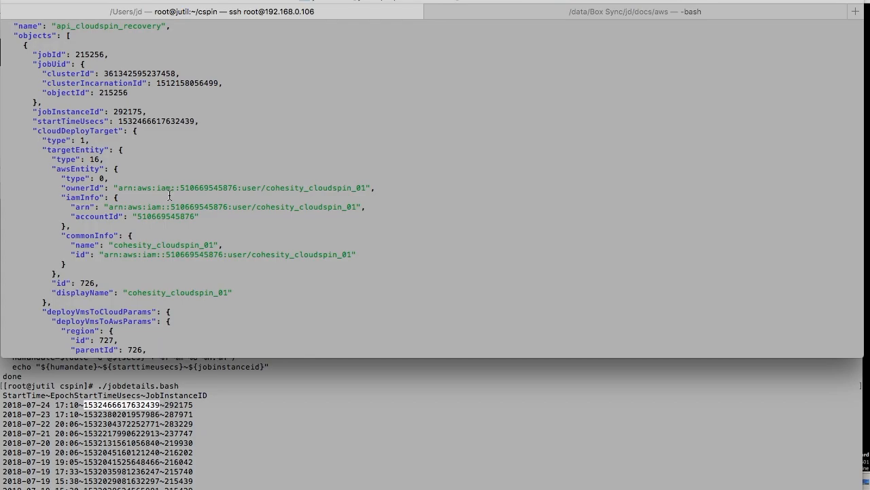
mouse_move(121, 188)
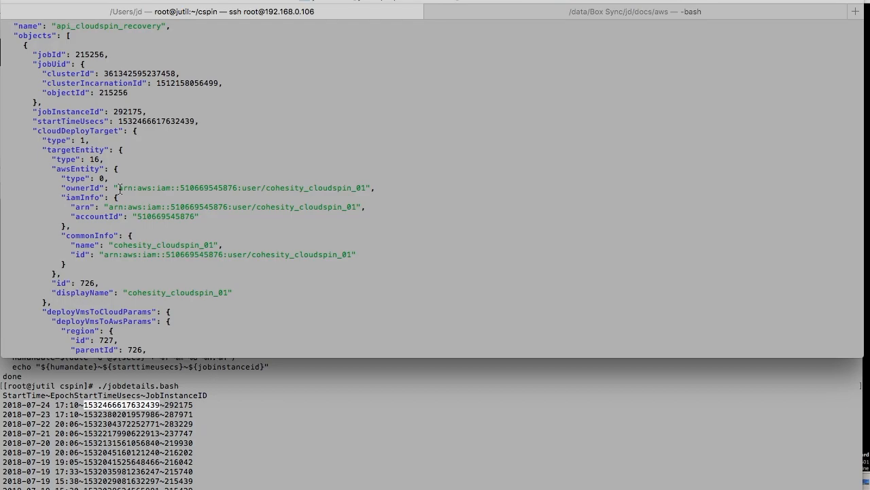
scroll(down, 3)
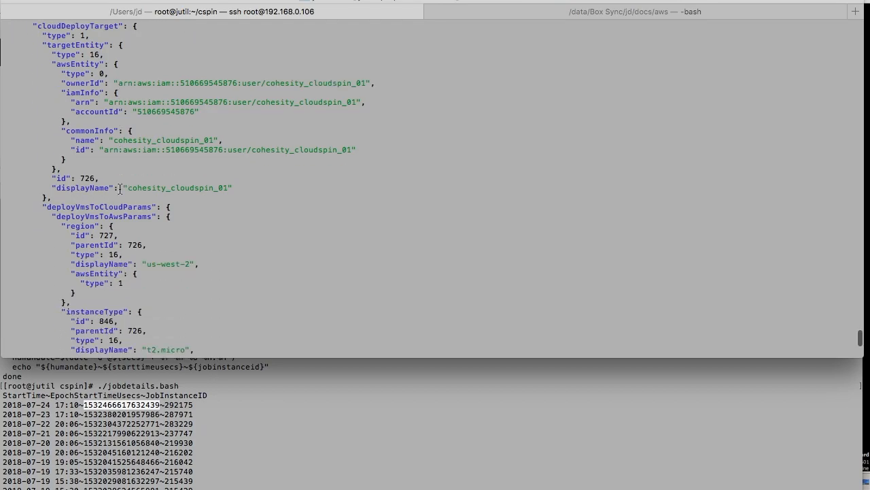
scroll(down, 3)
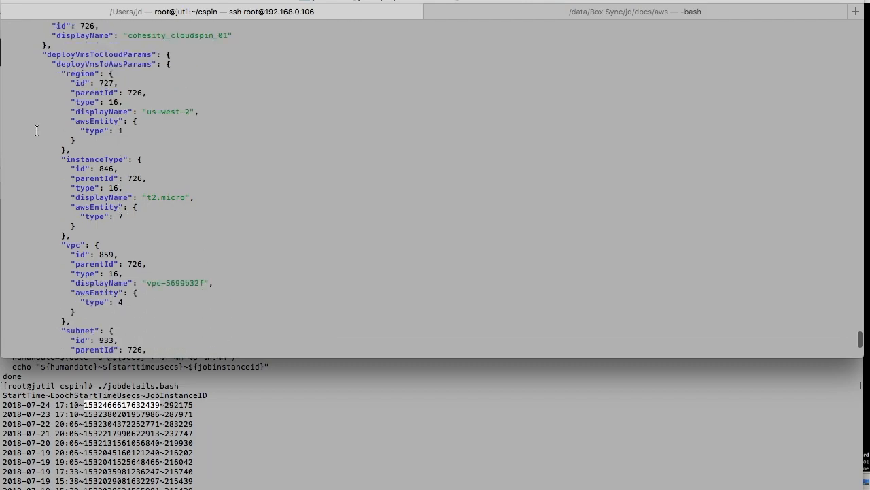
drag(61, 55, 116, 92)
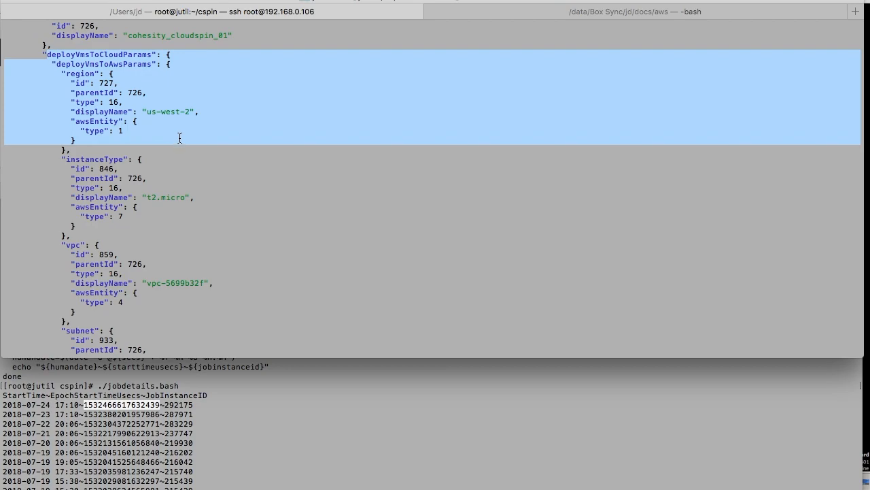
mouse_move(177, 128)
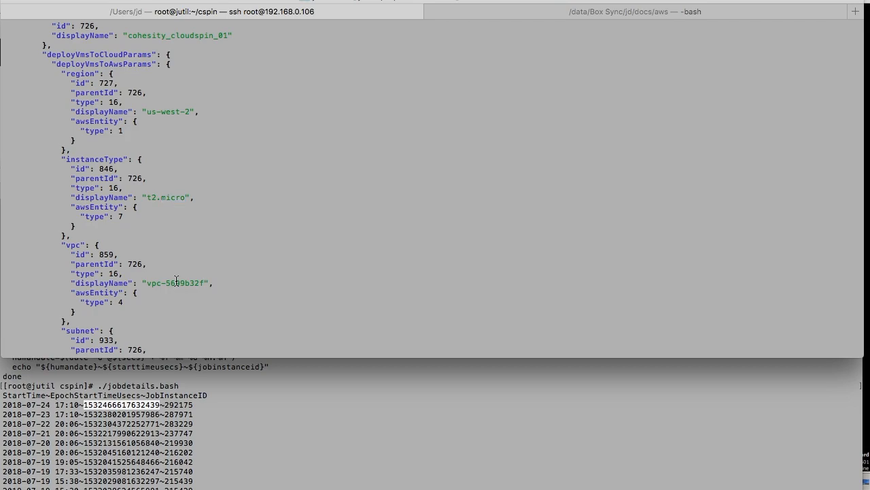
scroll(down, 3)
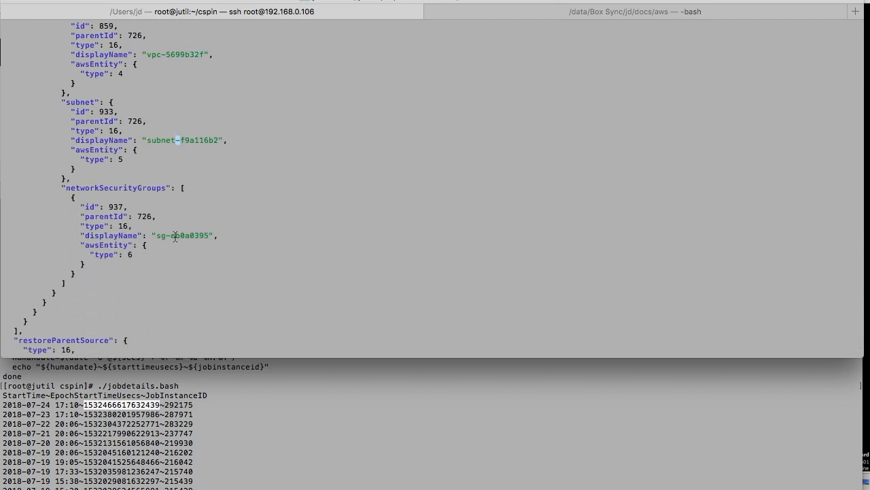
scroll(down, 3)
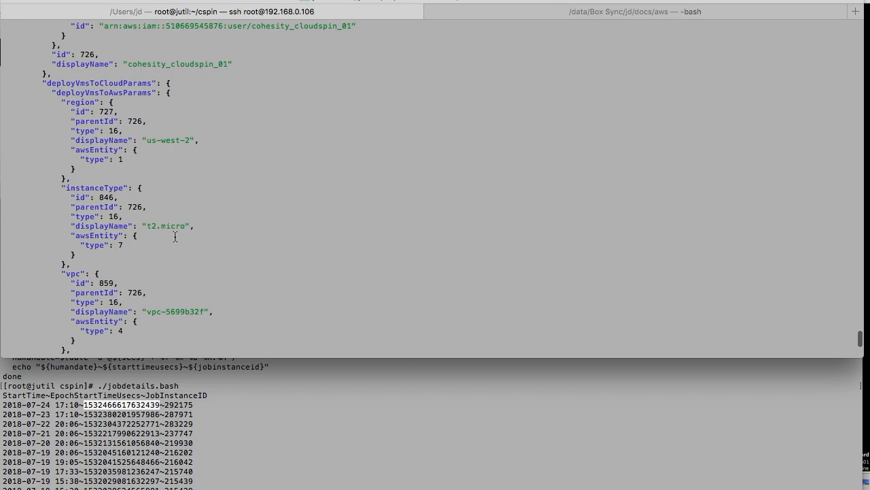
scroll(down, 3)
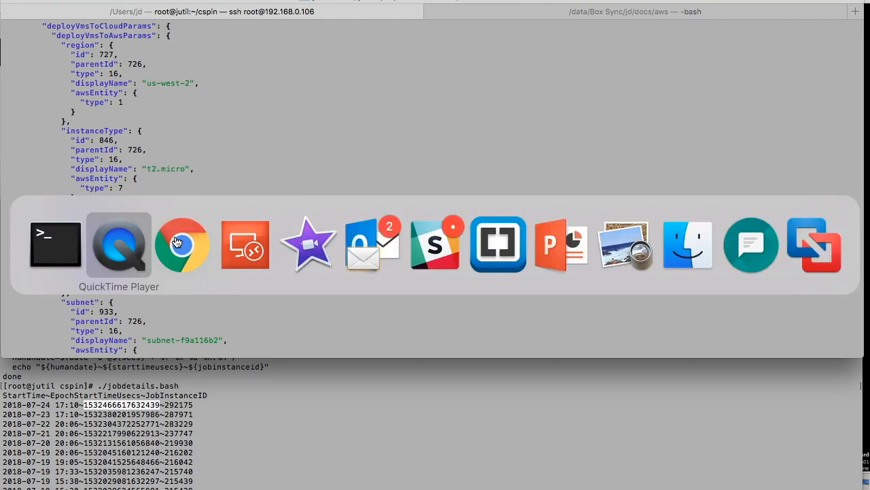
Step: Switch to the EC2 console and open the demo-ad644842687 instance's description
click(182, 243)
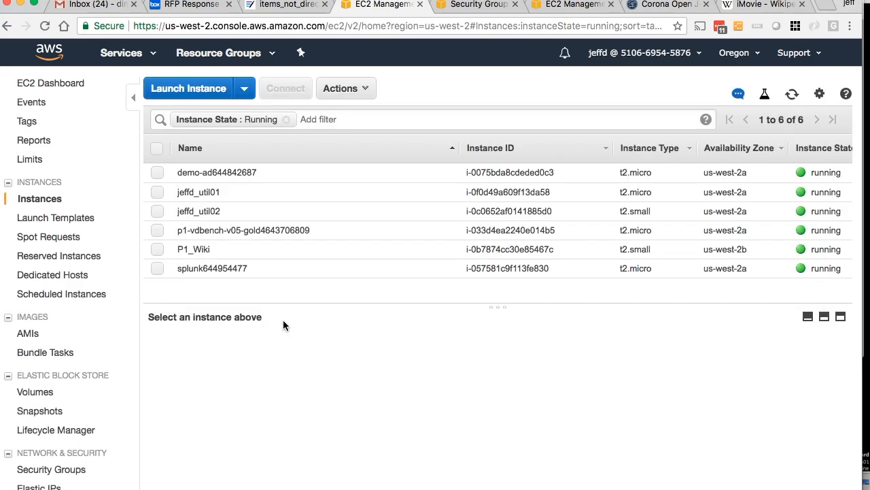
click(216, 172)
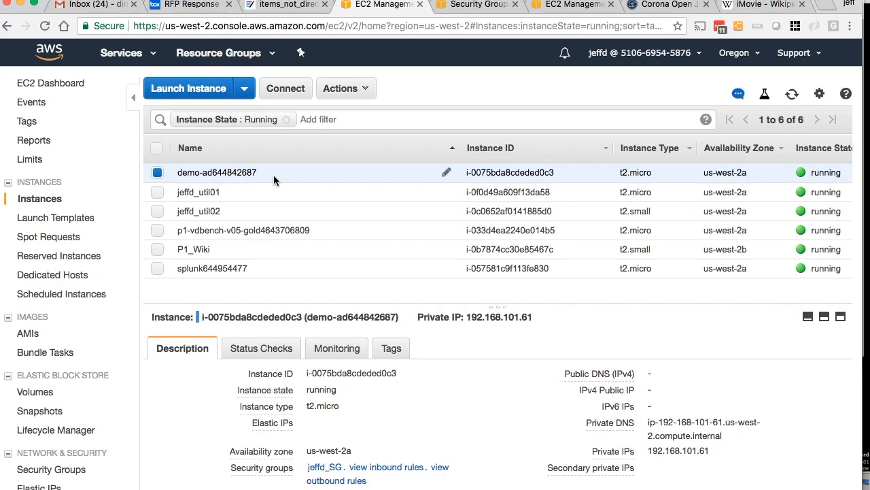